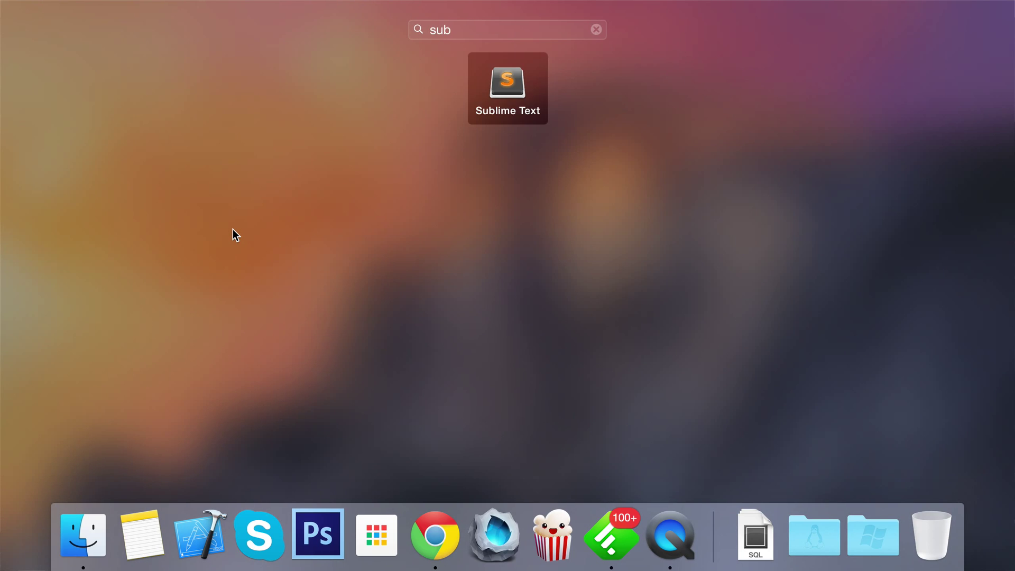
Launch Sublime Text from the Launchpad search results.
left_click(507, 88)
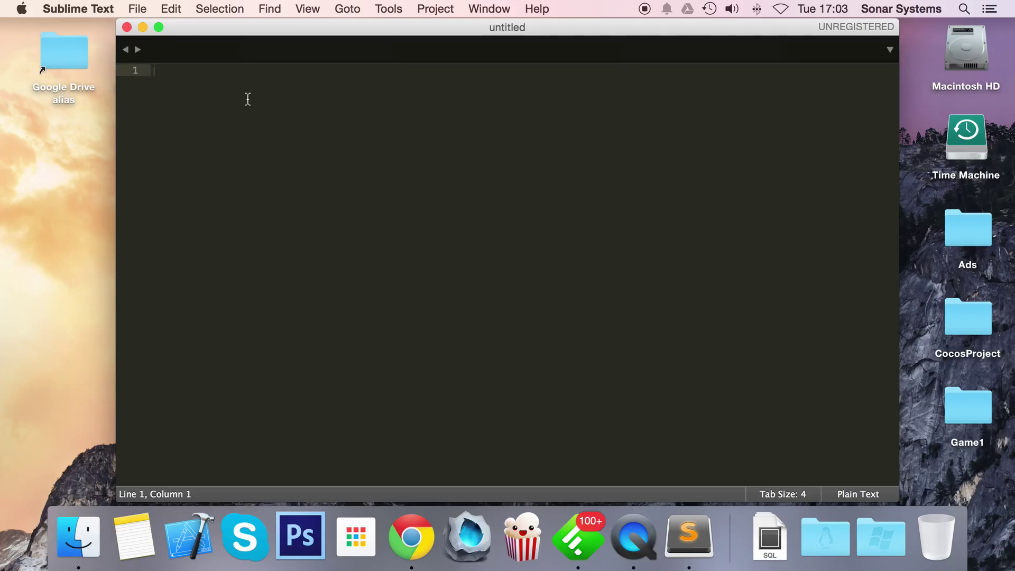
Type the note '-p is the platform [mac, ios, web, android, win32]' on line 1.
type("-p")
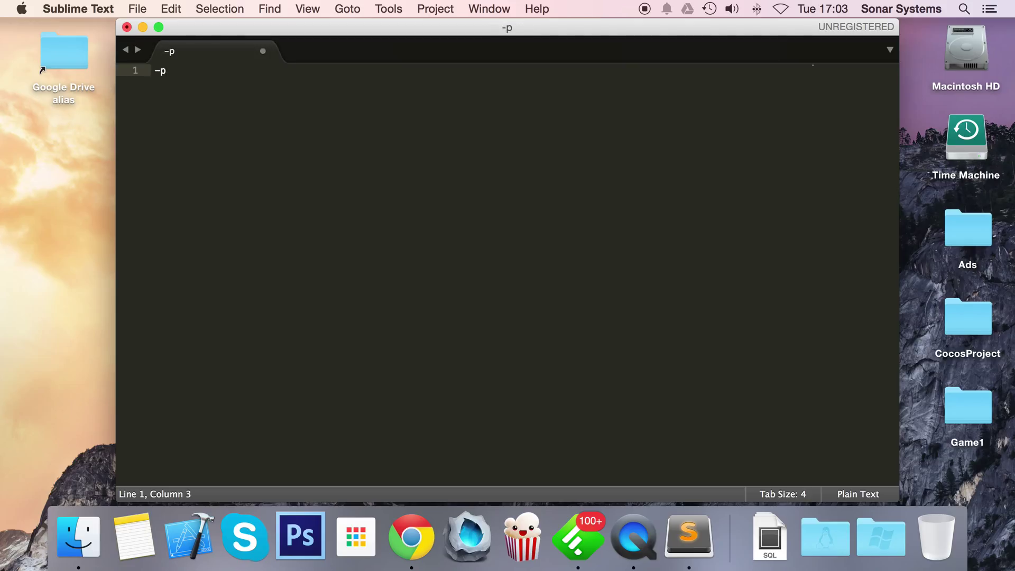
type("is the platf")
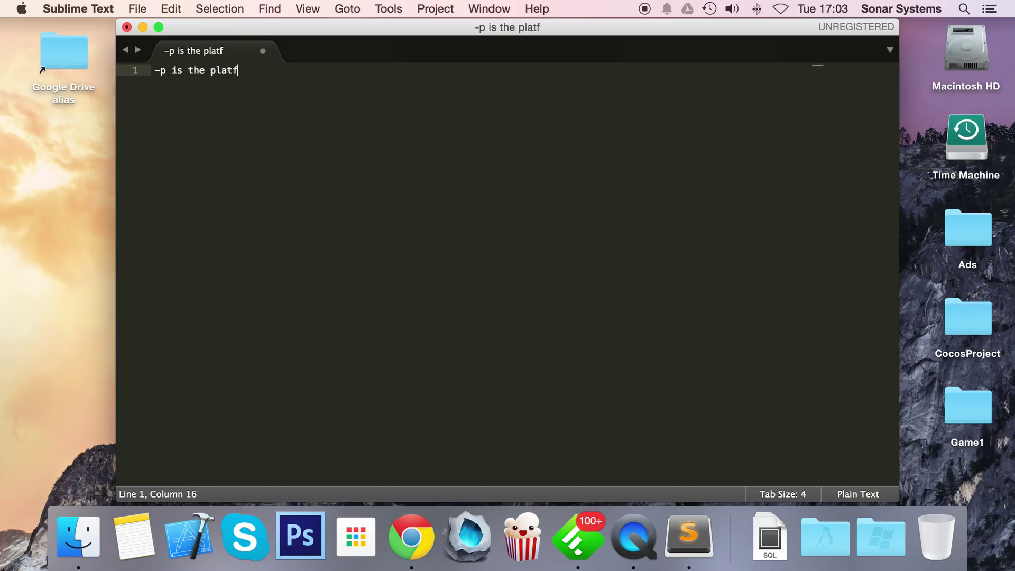
type("orm []")
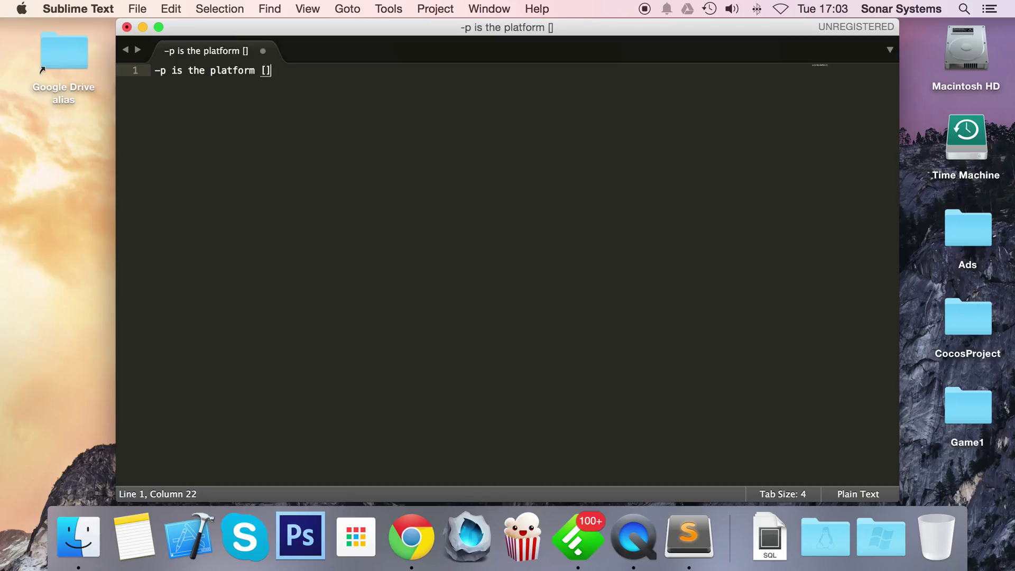
type("mac")
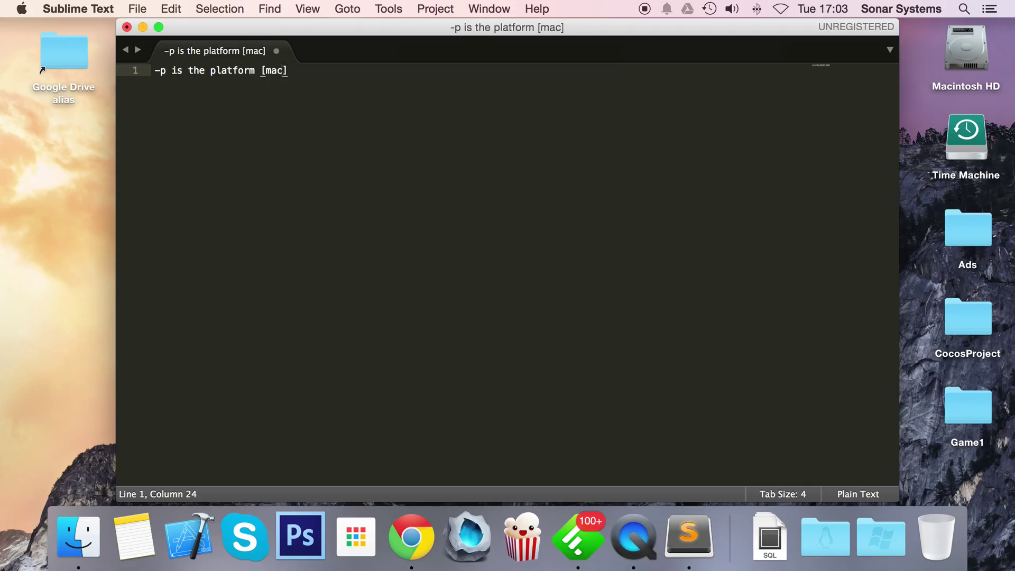
type(", ios")
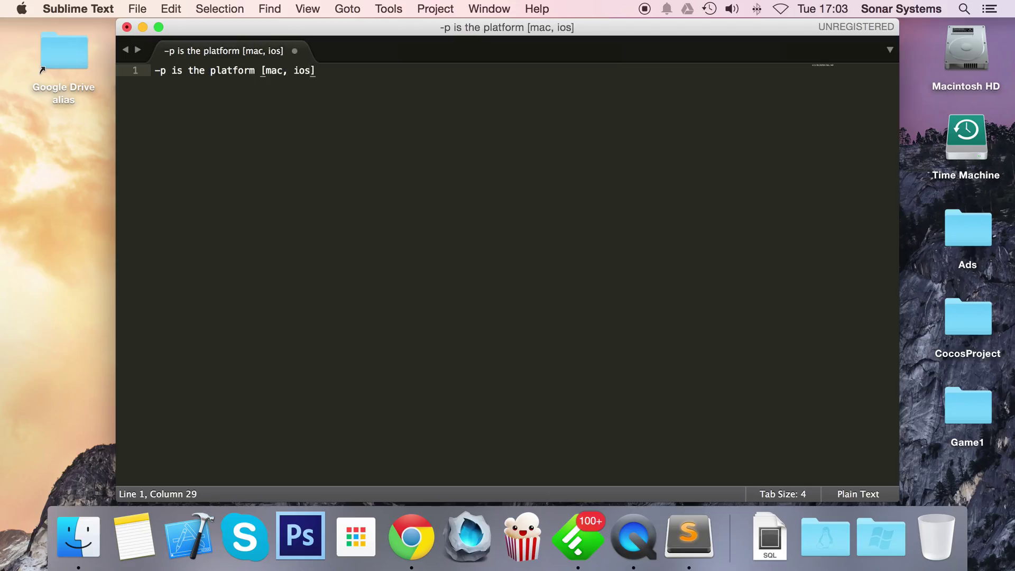
type(", web")
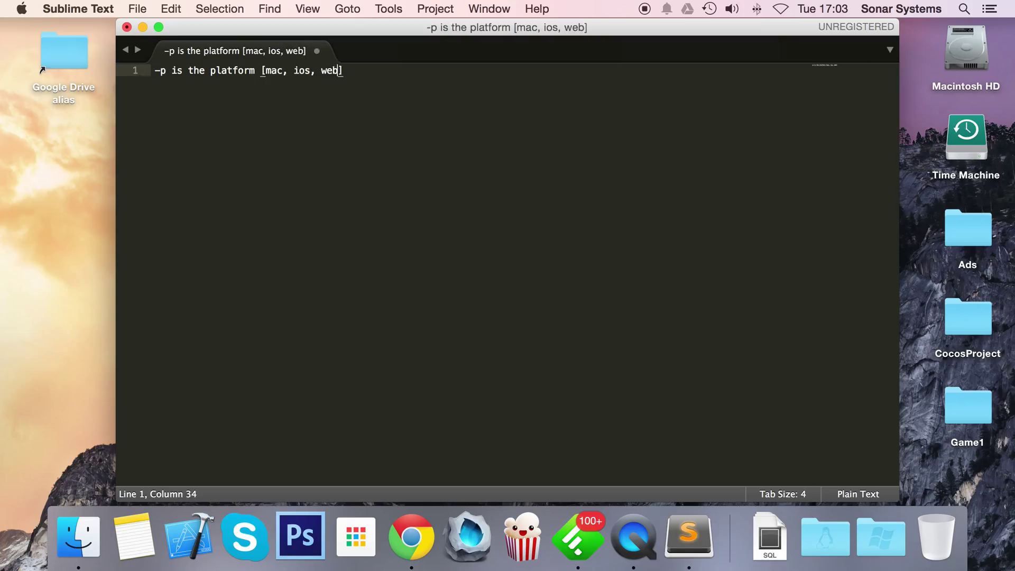
type("android,")
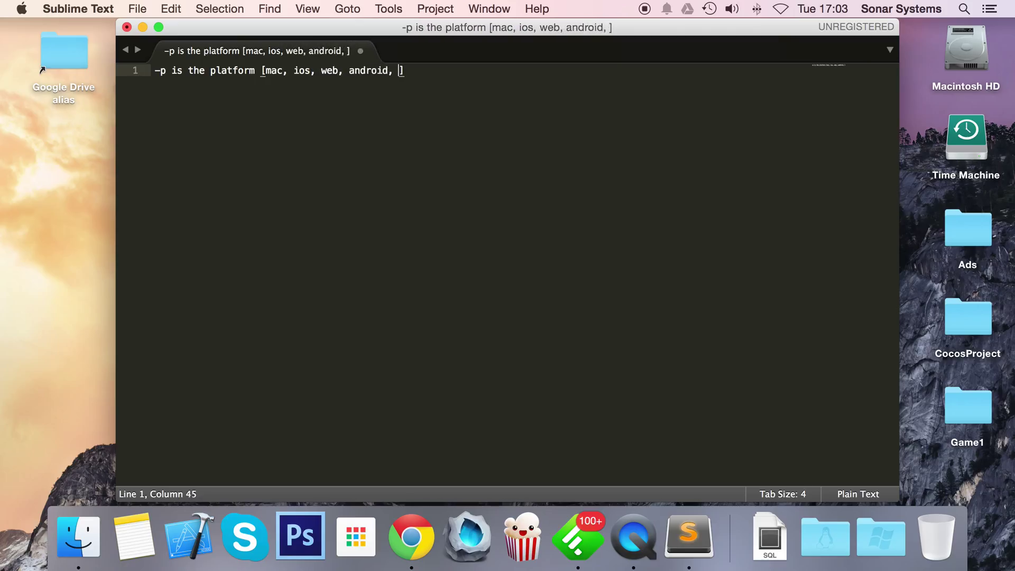
type("win32")
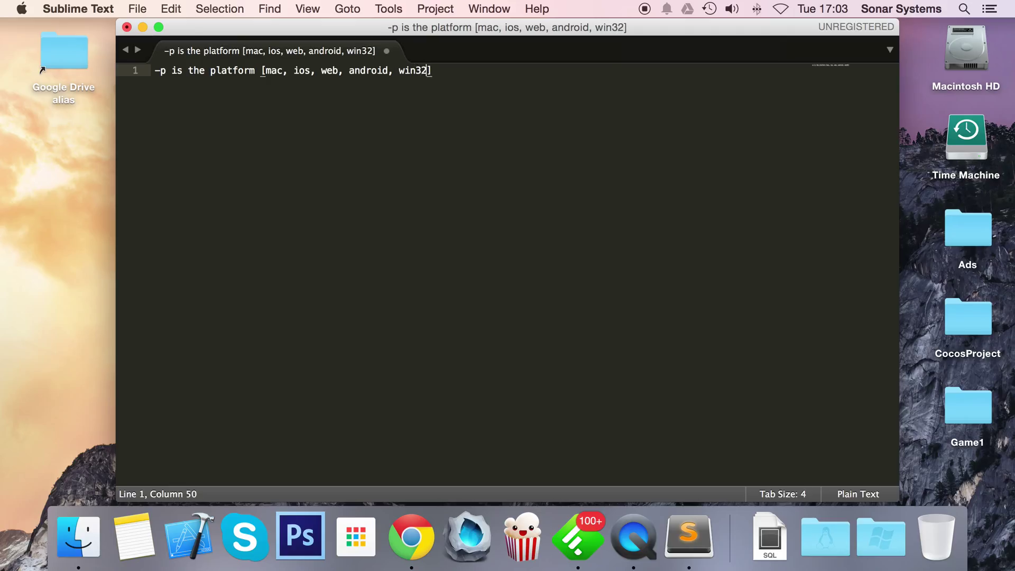
key("enter")
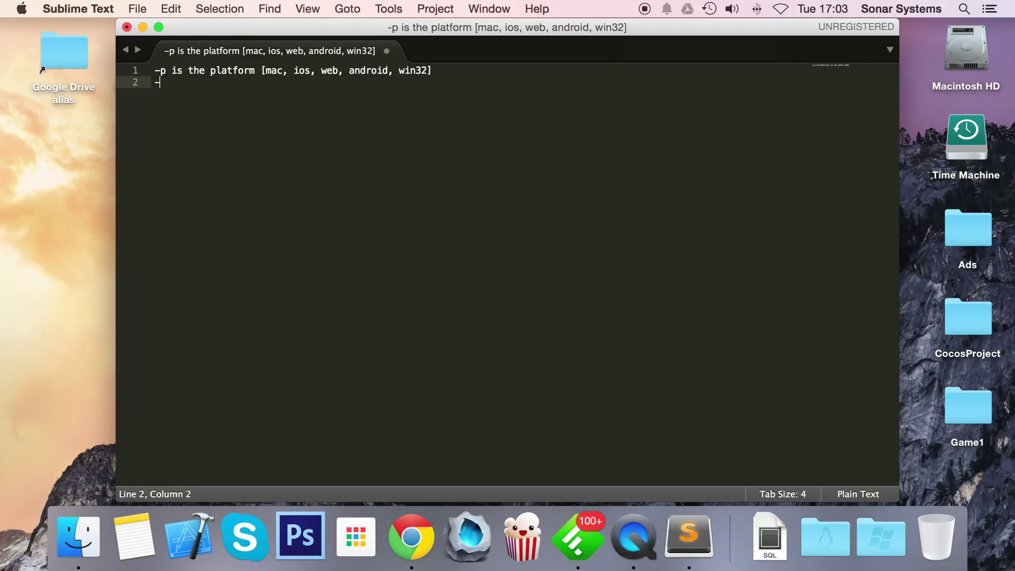
Type the note '-m is the mode [debug, release]', marked optional and defaulting to debug.
type("-m is the mo")
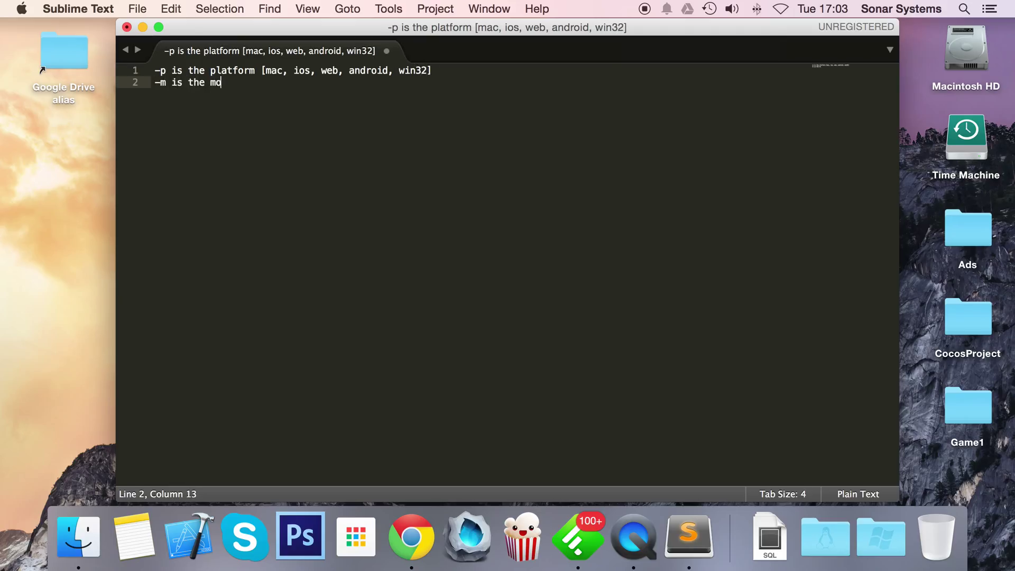
type("de [debu")
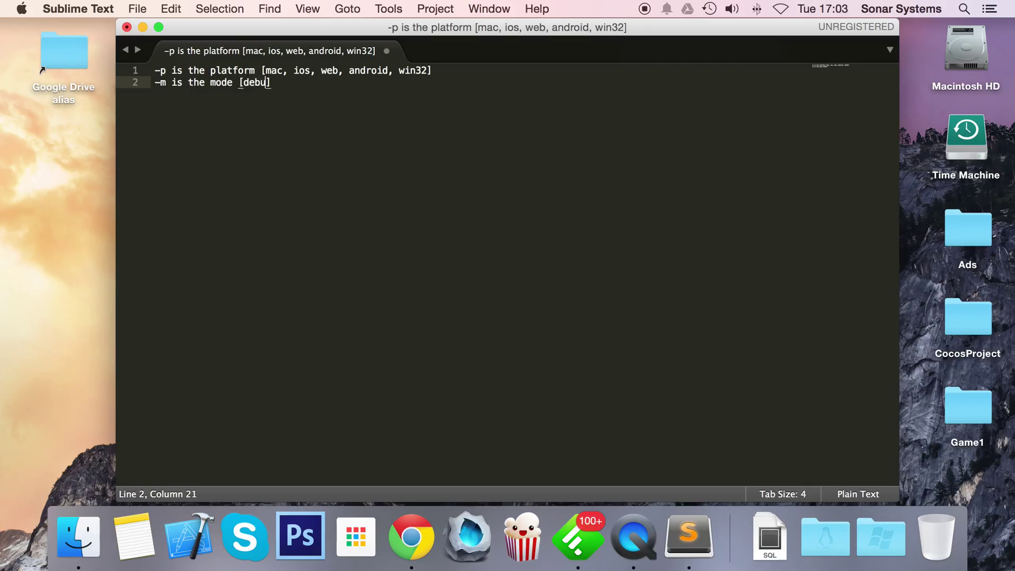
type("g, r")
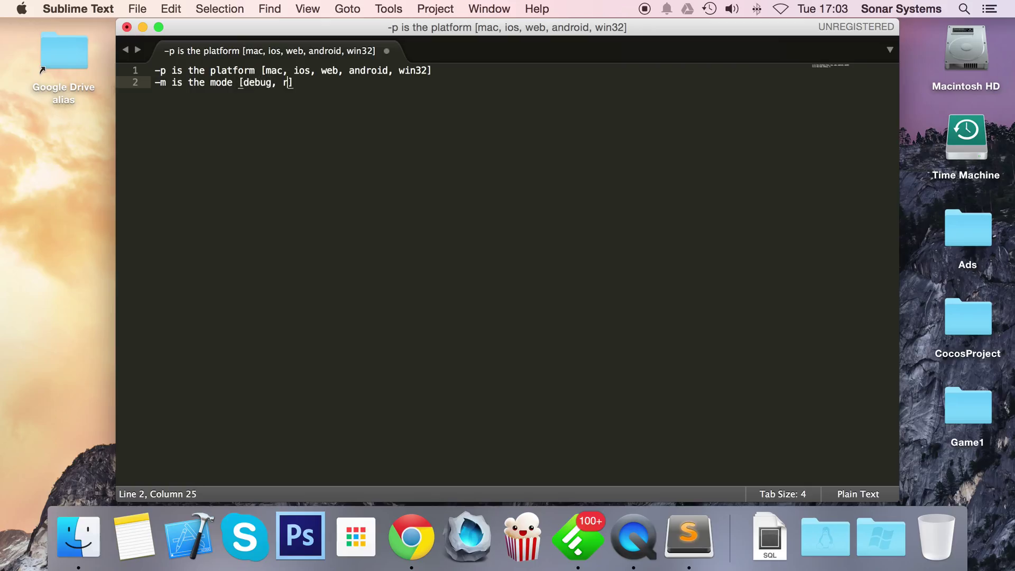
type("eleas")
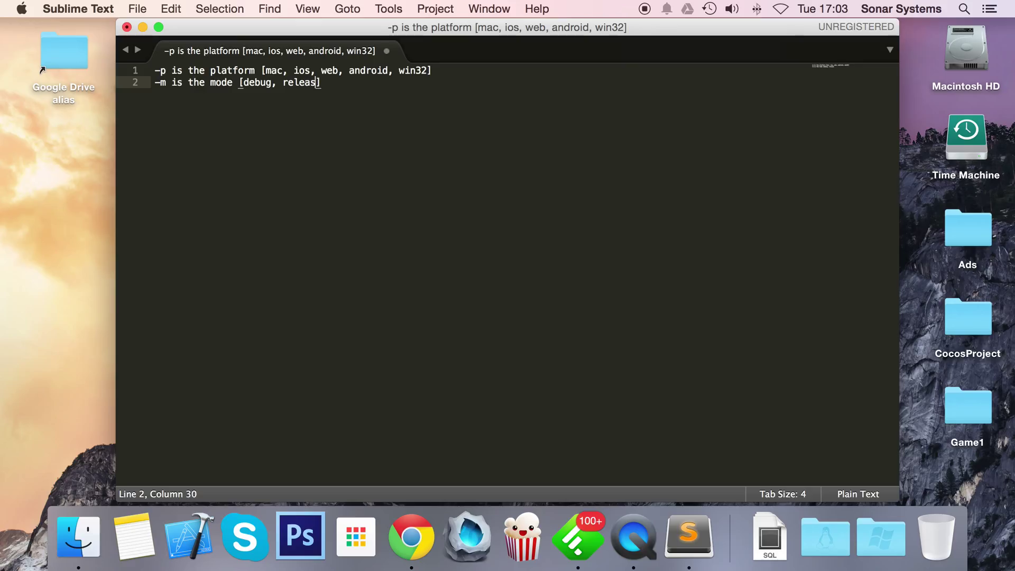
type("e")
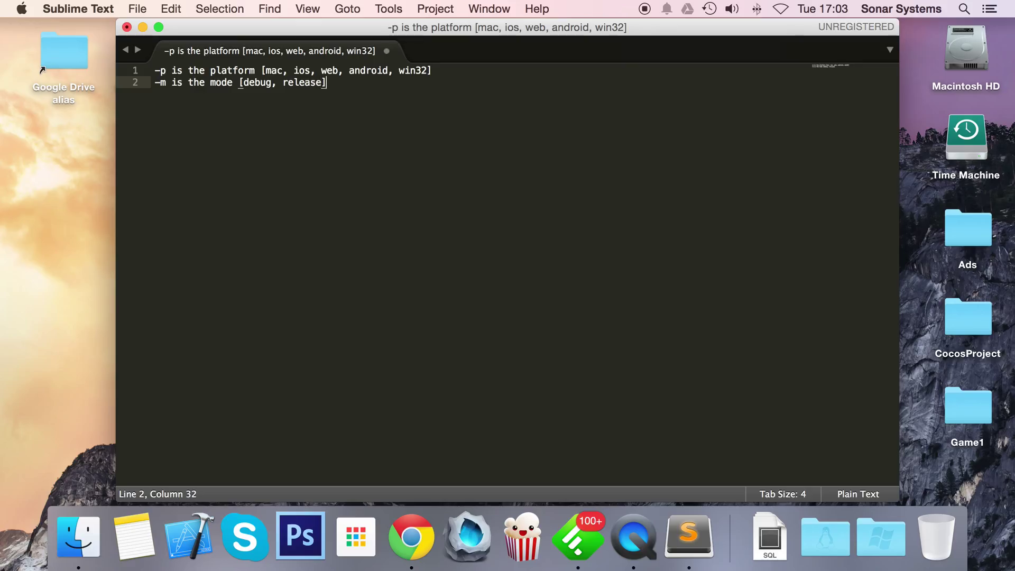
type("()")
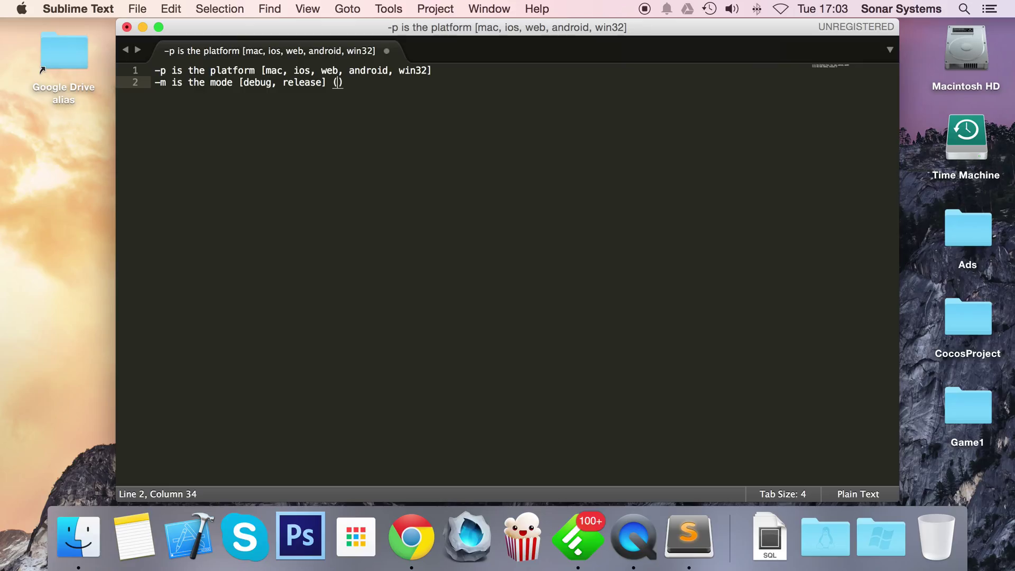
type("this is optional and if omm")
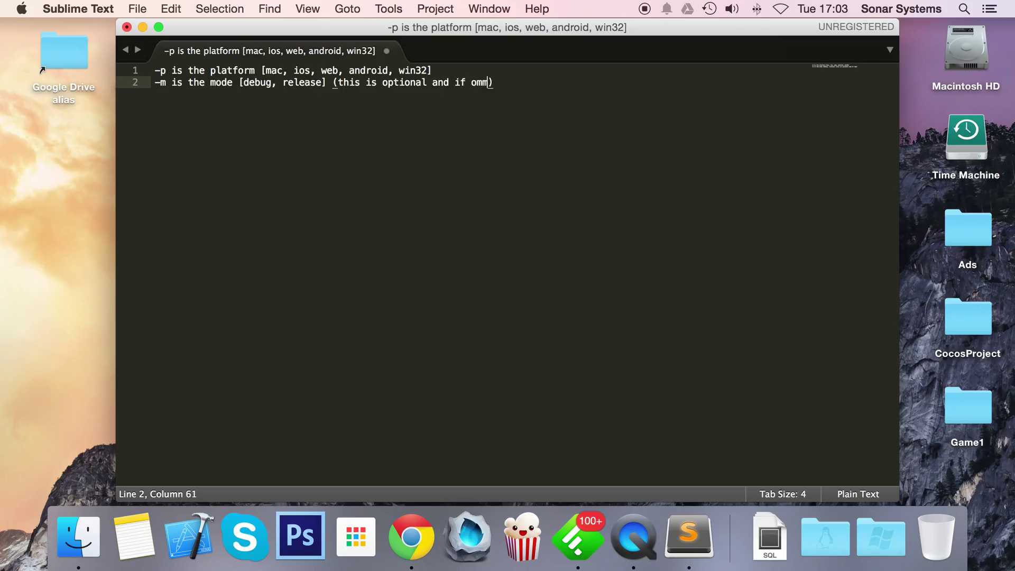
type("itted then mode is s")
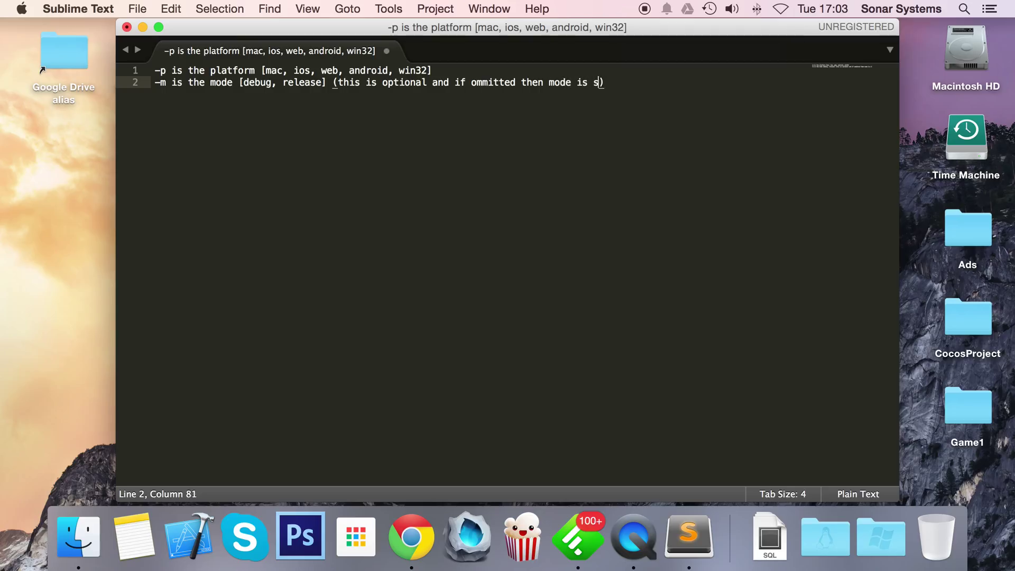
type("et to debug")
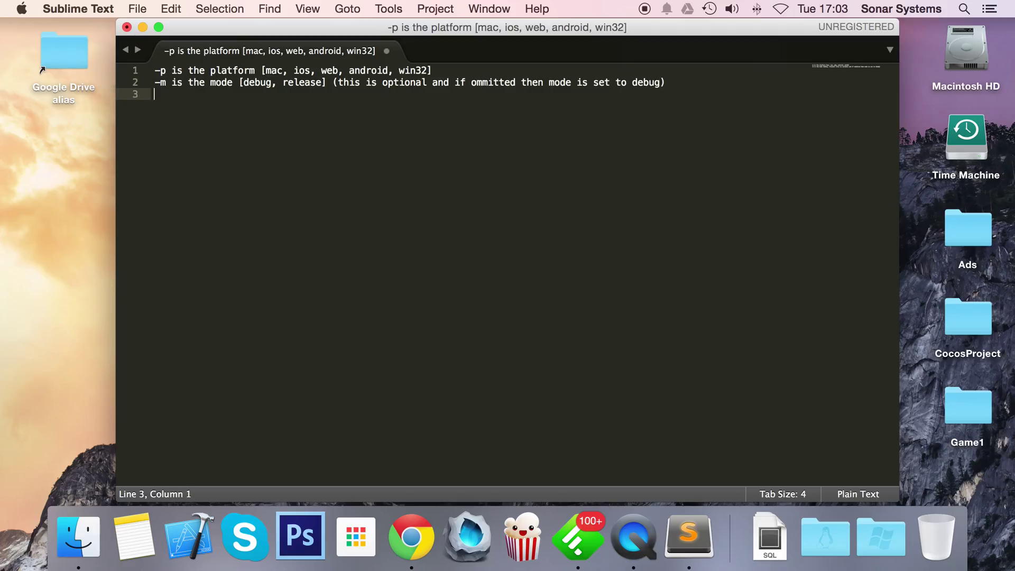
Type the '-s' project directory note, omittable if you cd to the directory first.
type("-s is the project")
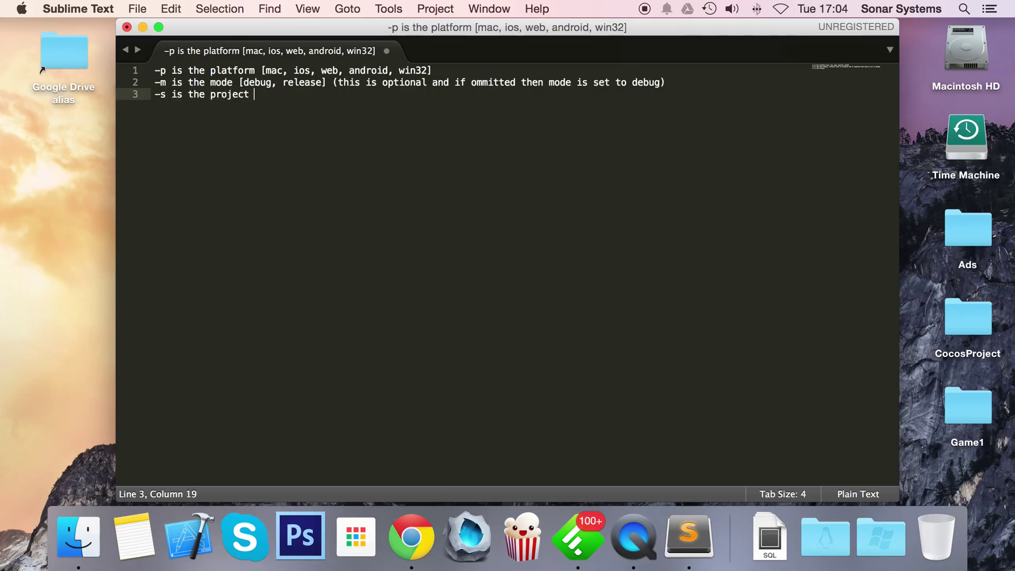
type("directory")
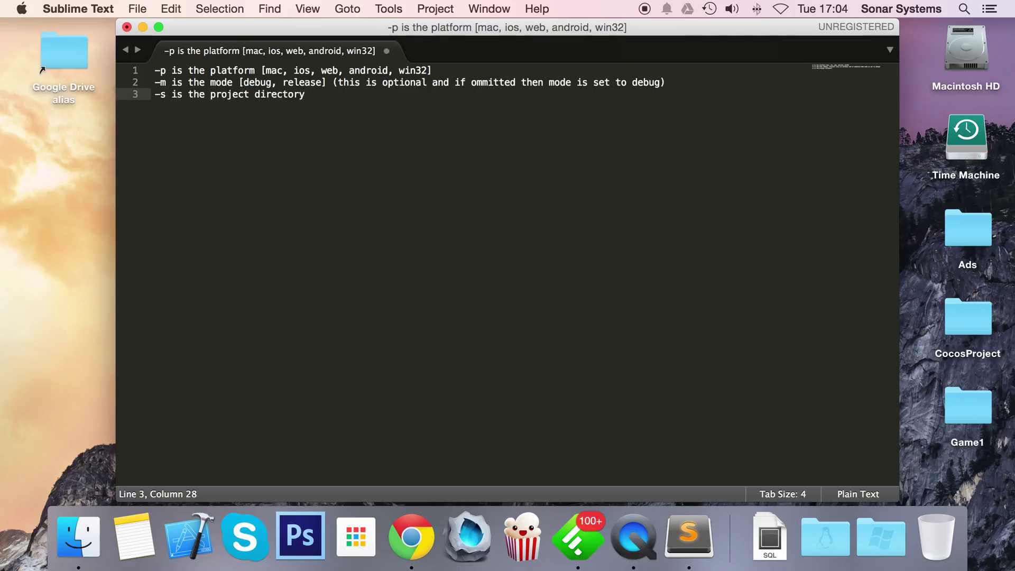
type("()")
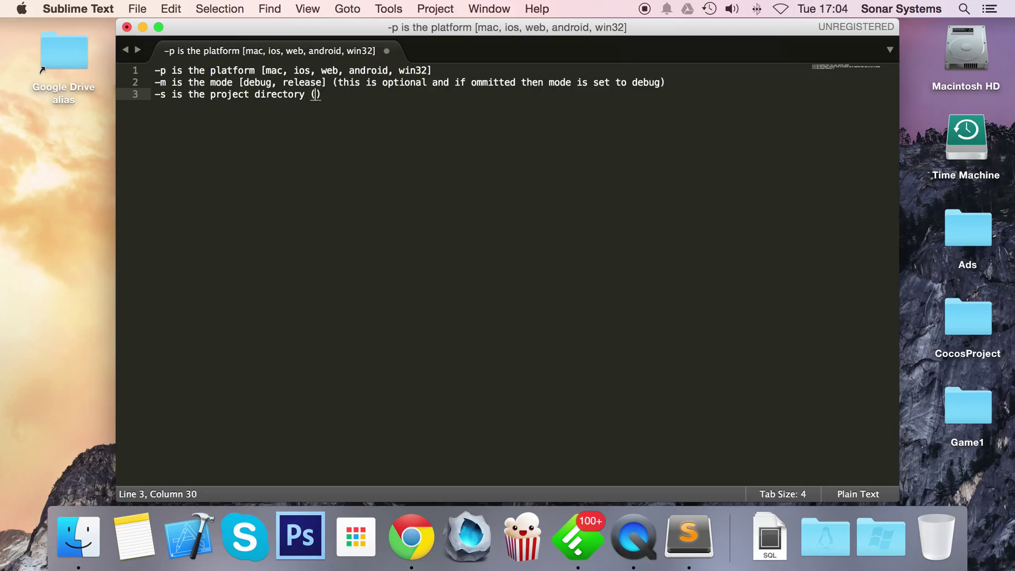
type("can be ommit")
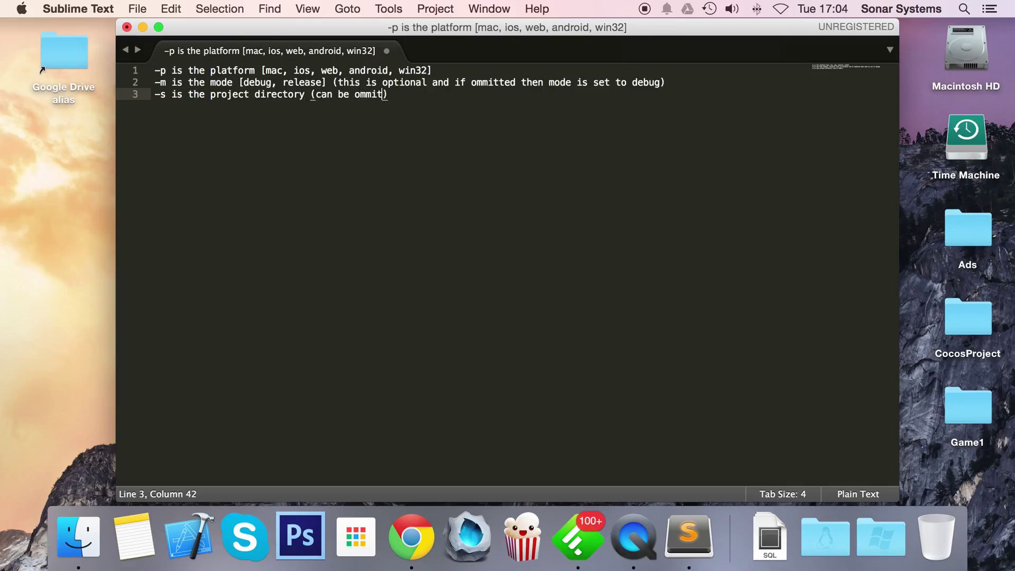
type("ted")
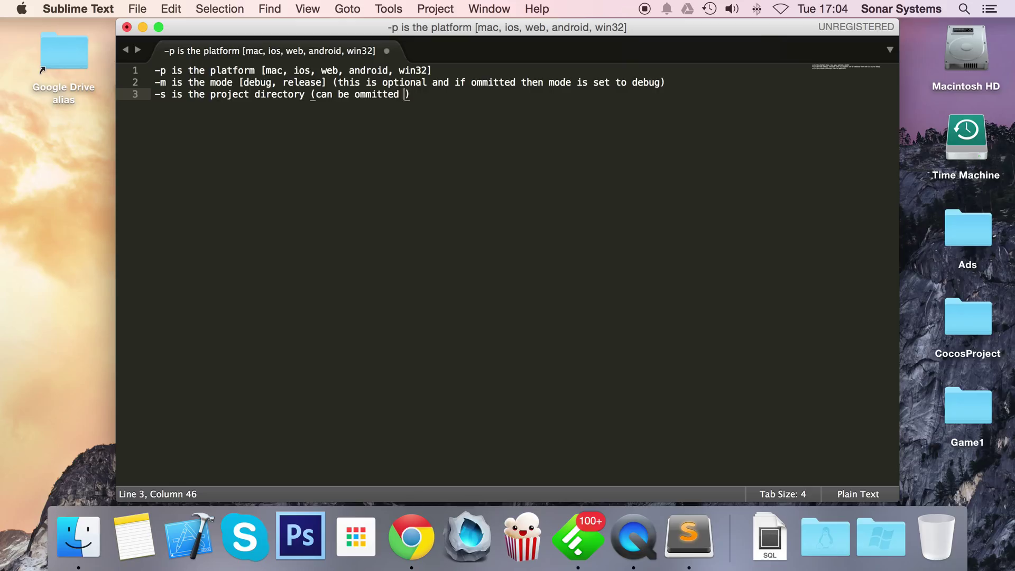
type("if you cd to the projec")
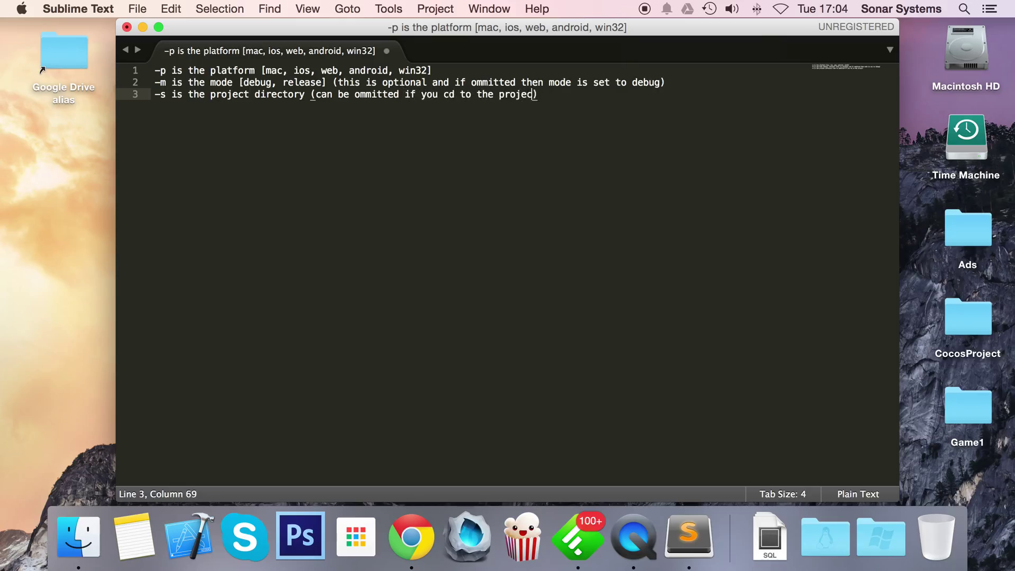
type("directory f")
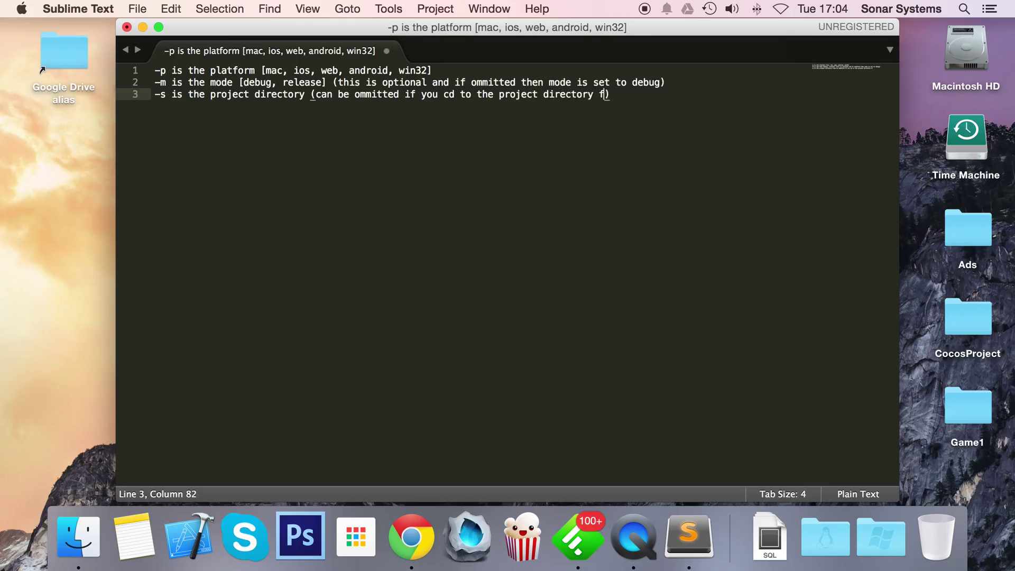
type("irst")
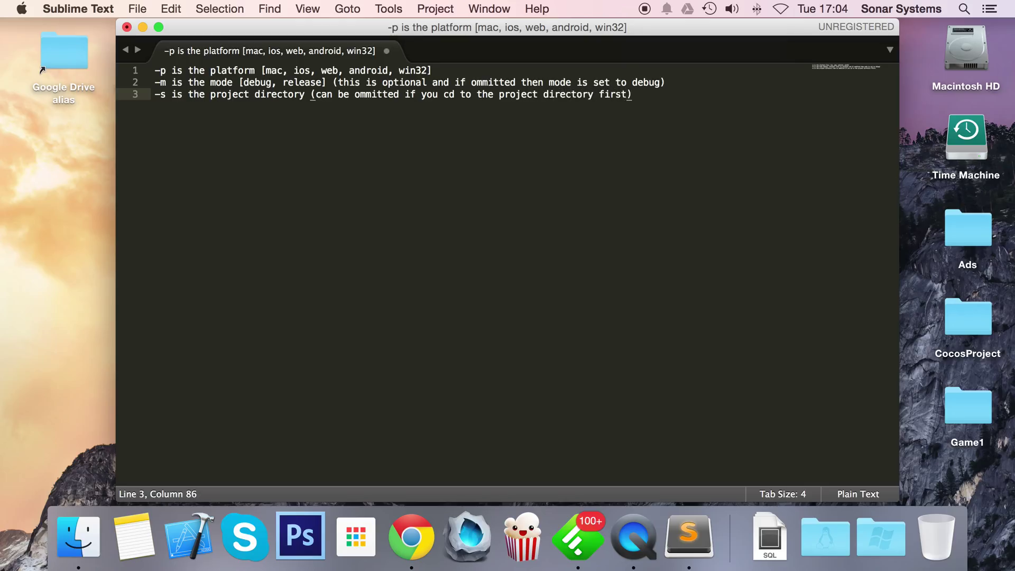
key("enter")
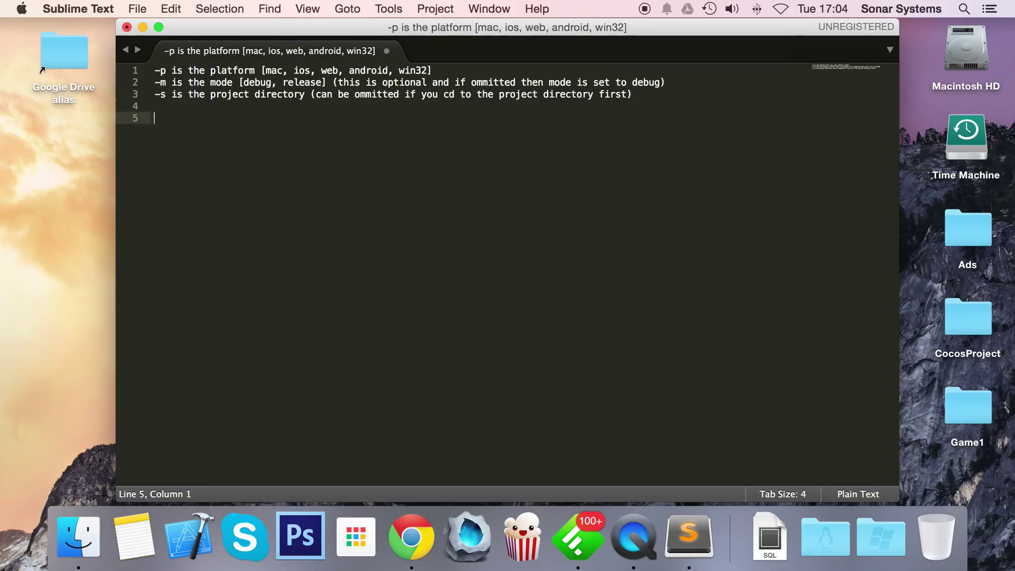
Type 'cocos run -s /Users/sonarsystems/Desktop/Game1 -p mac -m release' on line 5.
type("cocos")
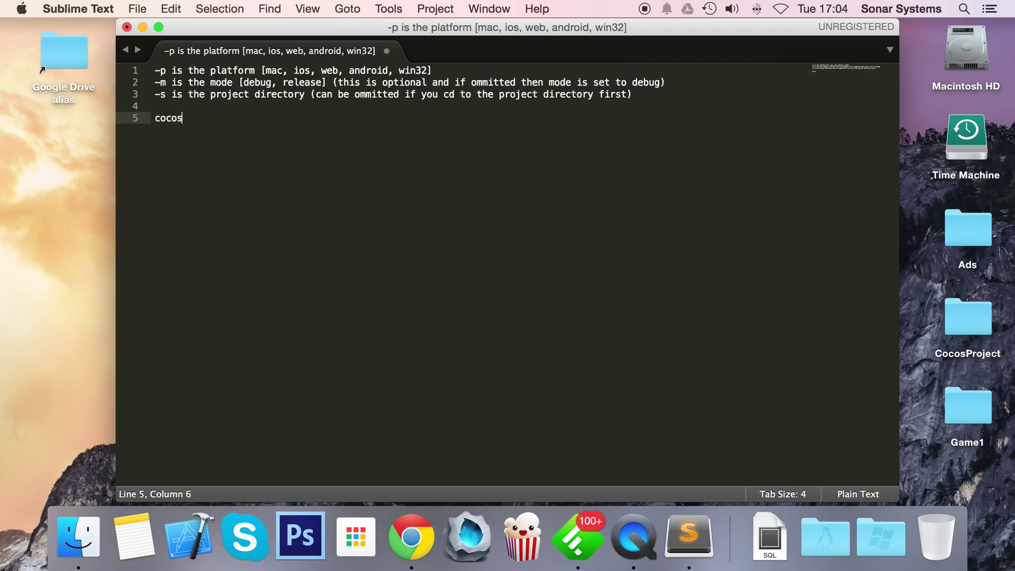
type("run")
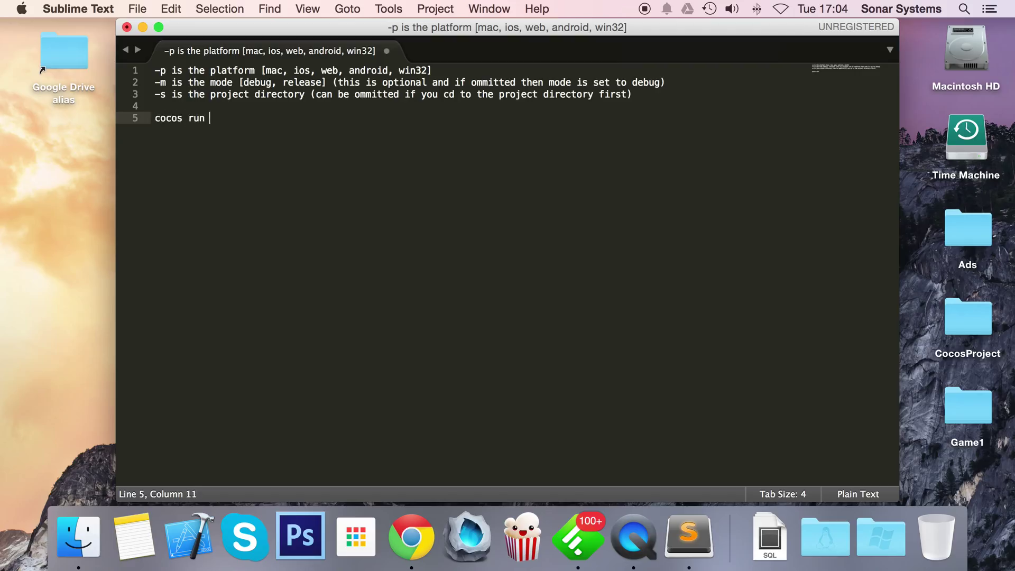
type("-s")
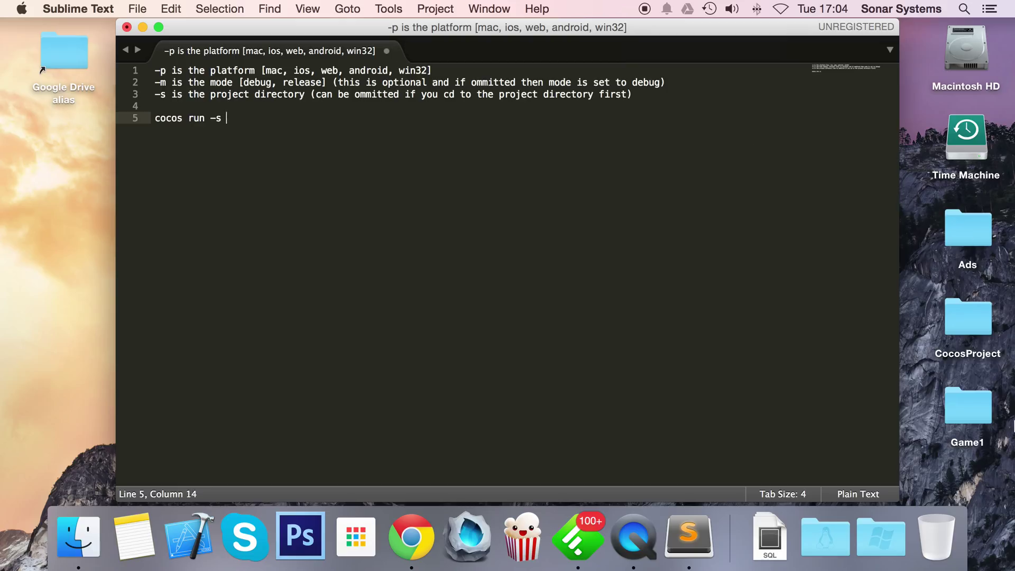
mouse_move(652, 389)
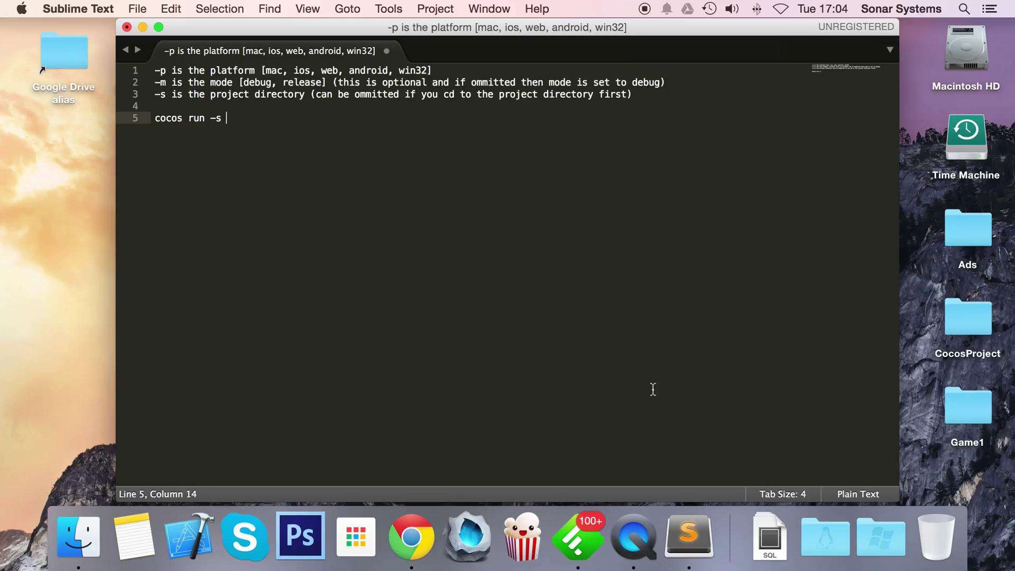
type("/")
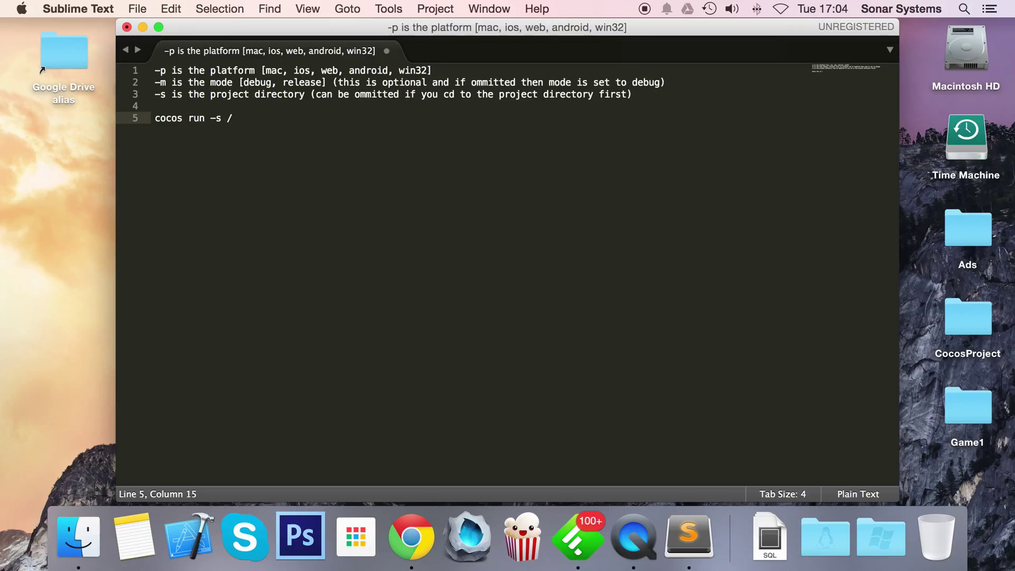
type("Users/")
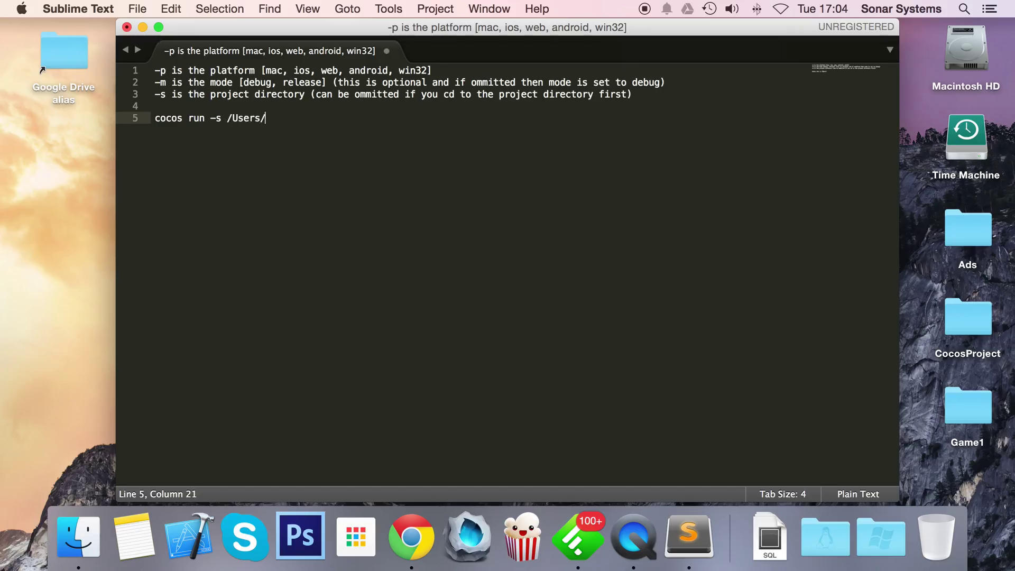
type("sonarstsrens")
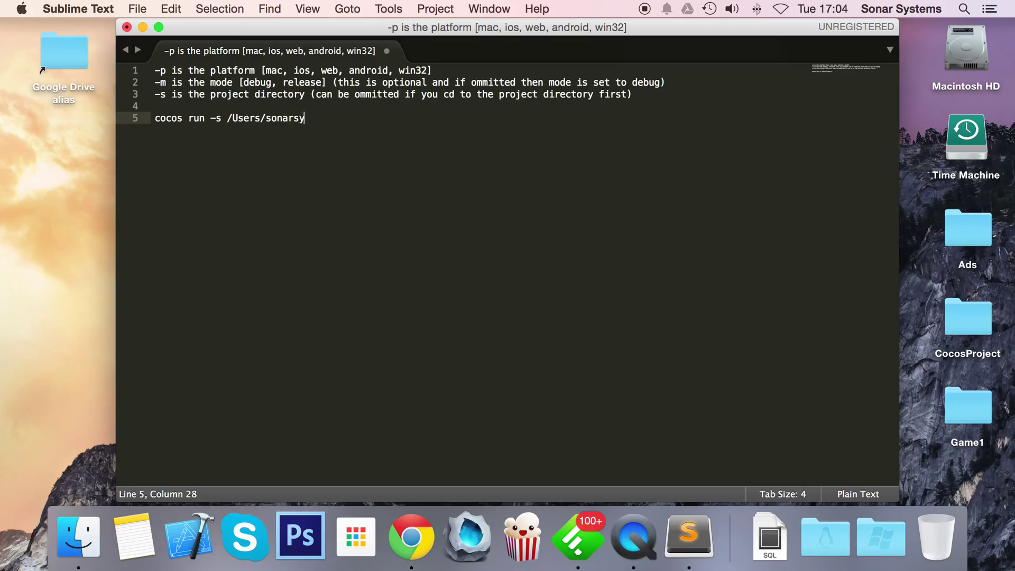
type("ystems/Desk")
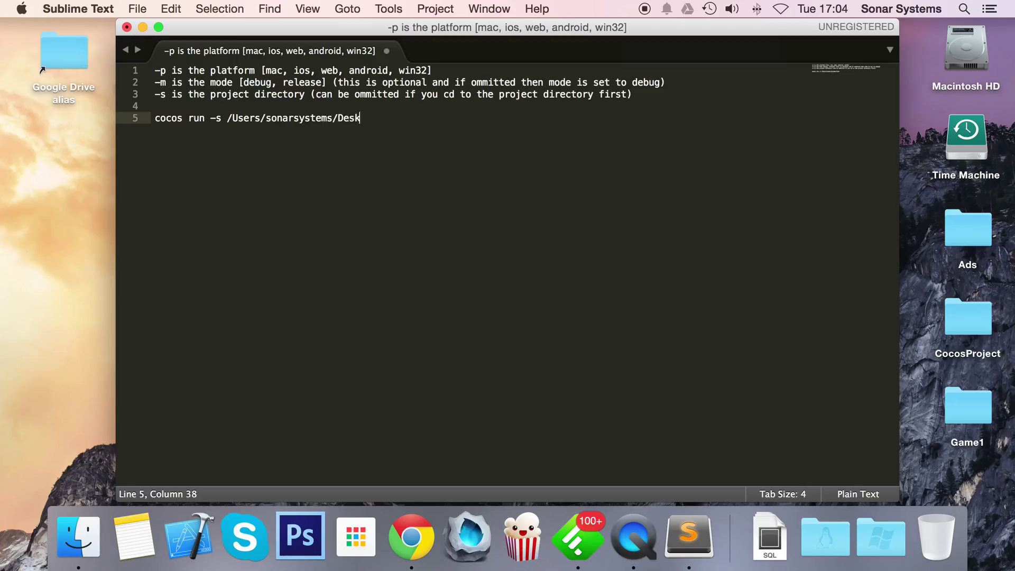
type("top/Game1 -p")
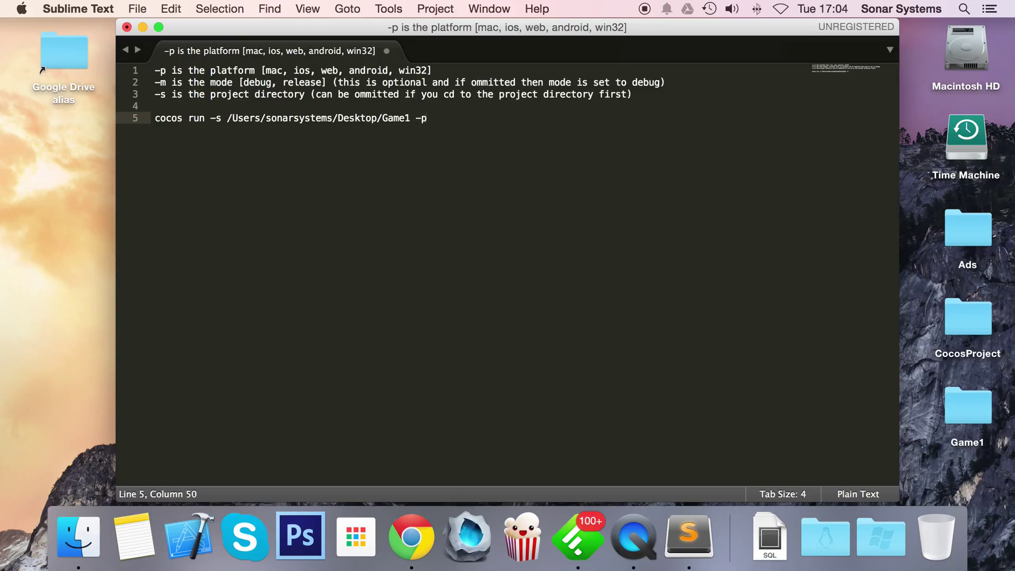
type("mac -m relea")
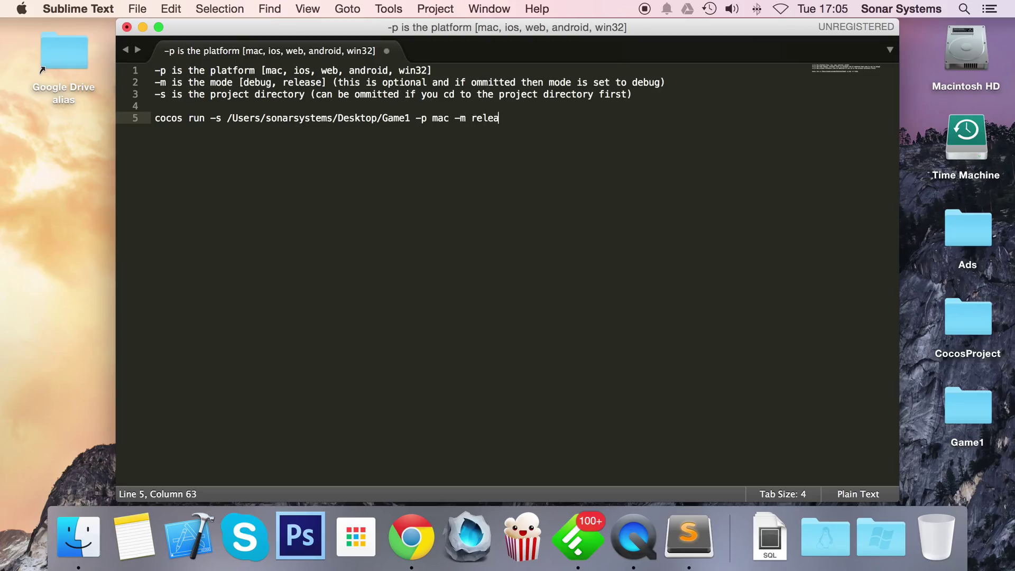
type("se")
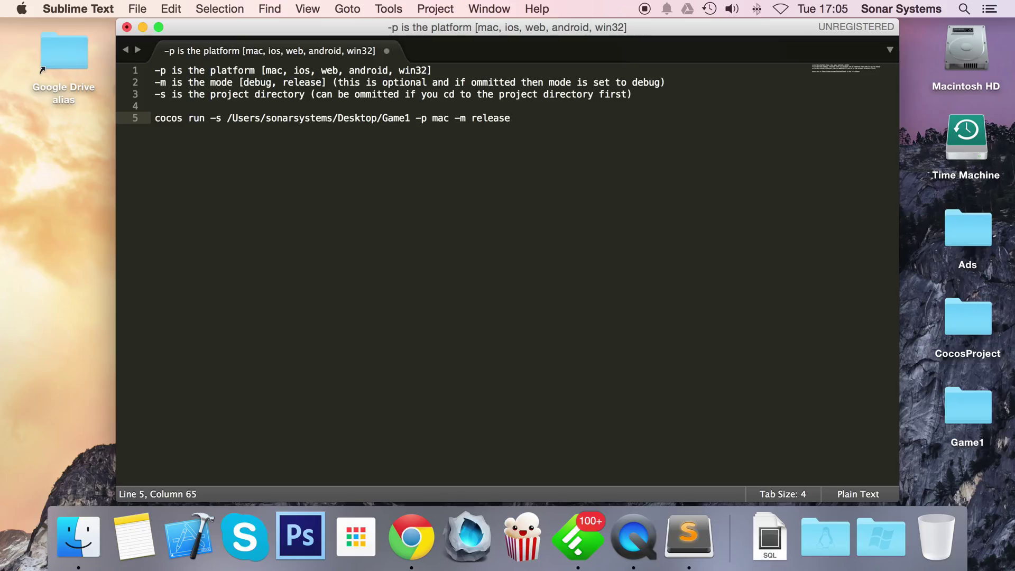
type("cocos run")
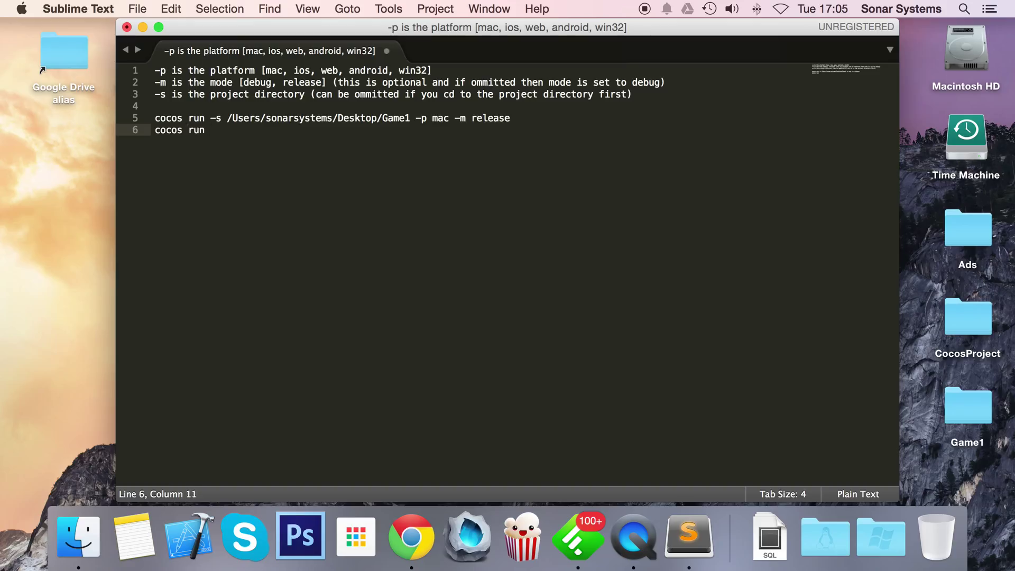
Finish line 6 as 'cocos run -p mac -m release' and highlight it for comparison.
type("-p mac")
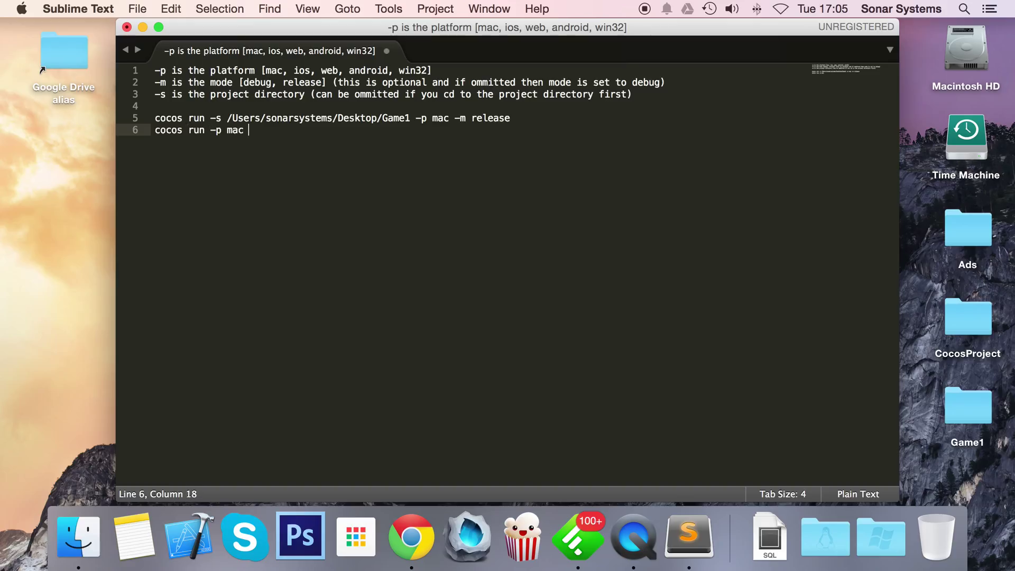
type("–m releas")
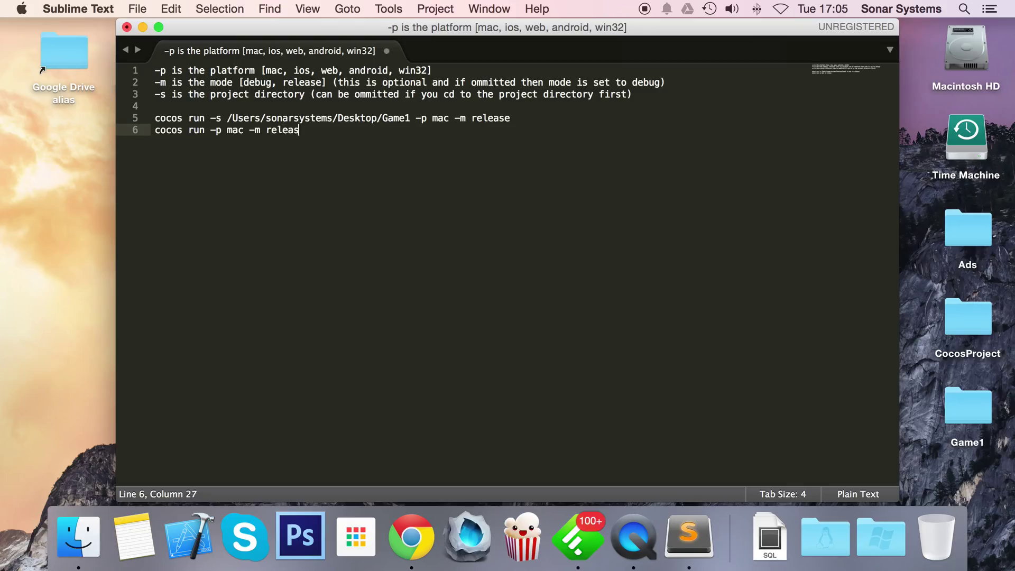
type("e")
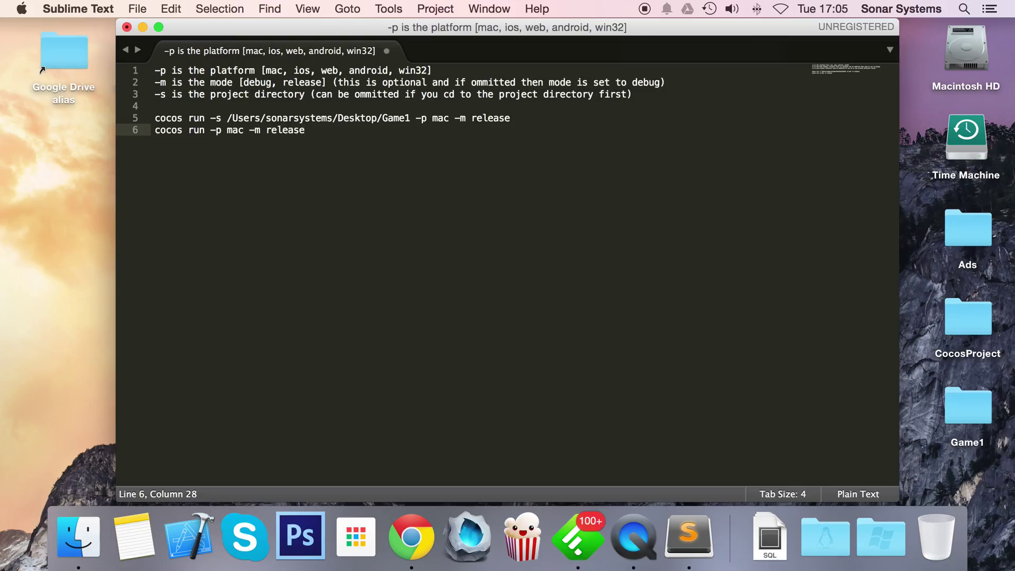
triple_click(229, 130)
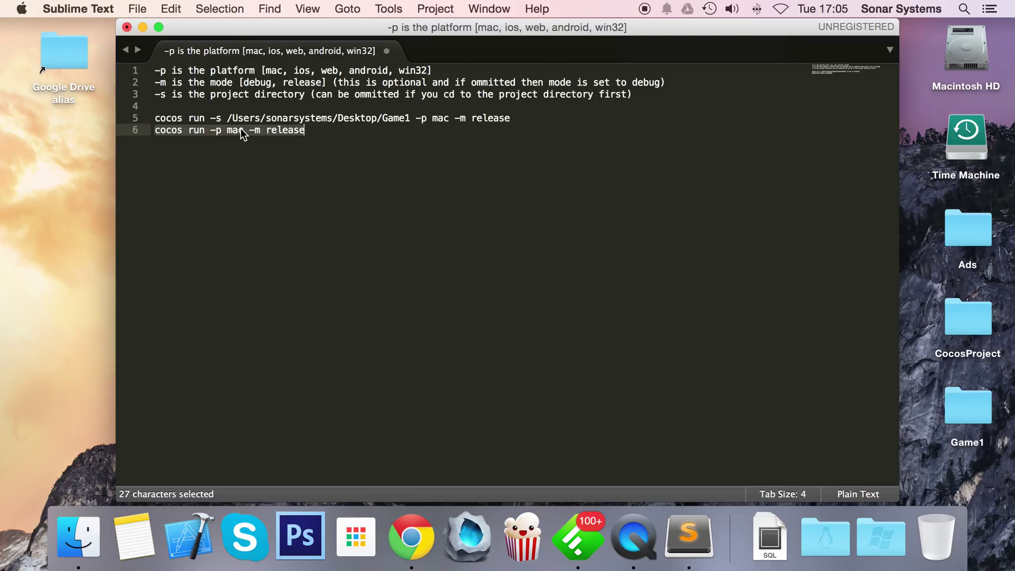
mouse_move(466, 207)
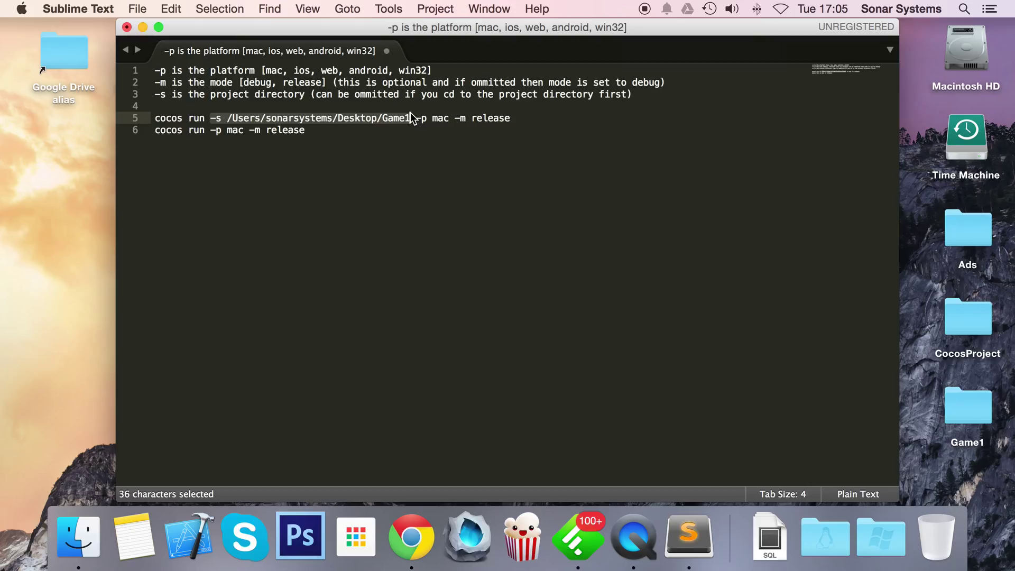
left_click(412, 117)
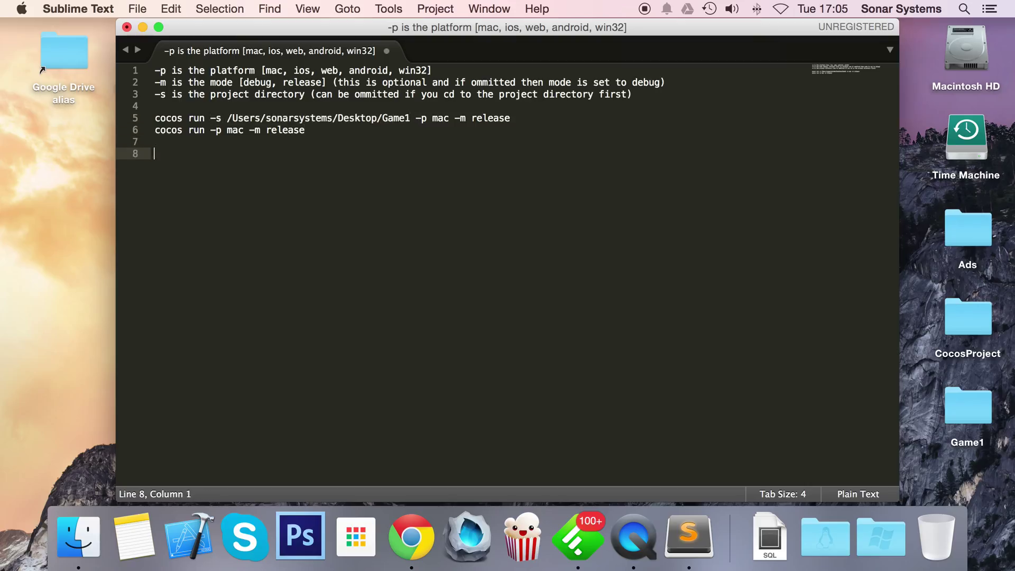
Add 'Quiet - reduces output to the console' with a dashed separator line beneath it.
type("c")
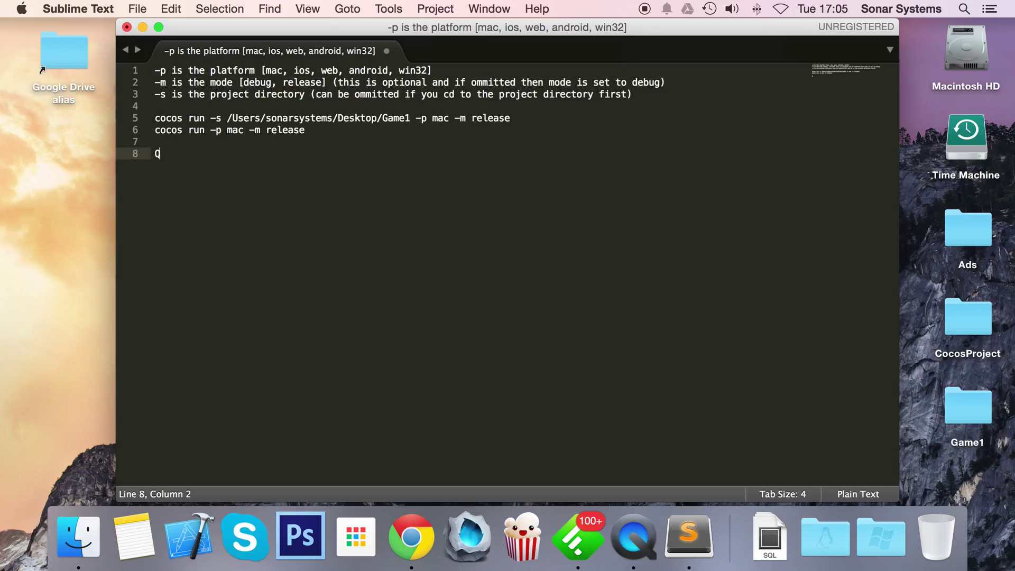
type("uiet - redu")
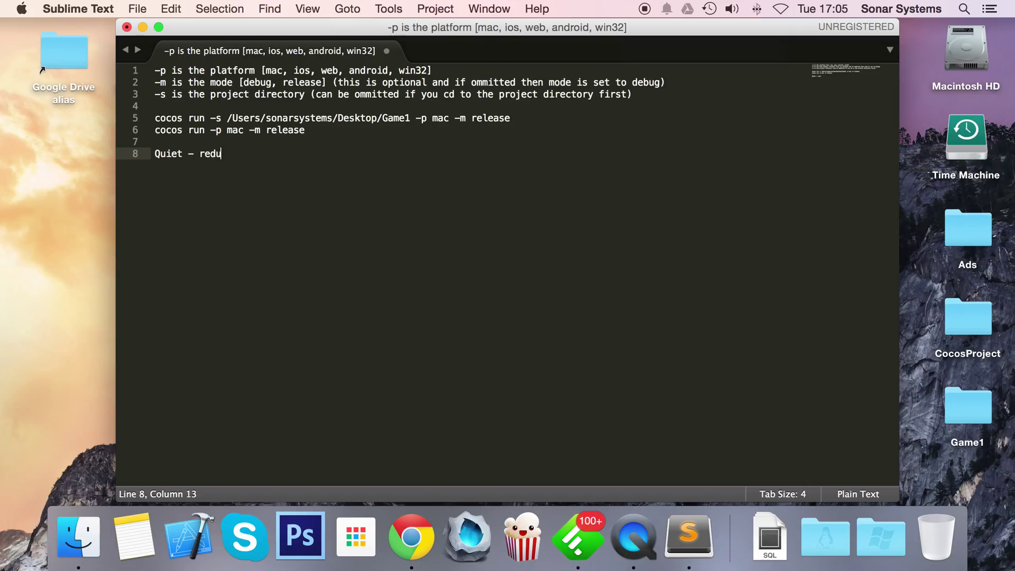
type("ces output to the console")
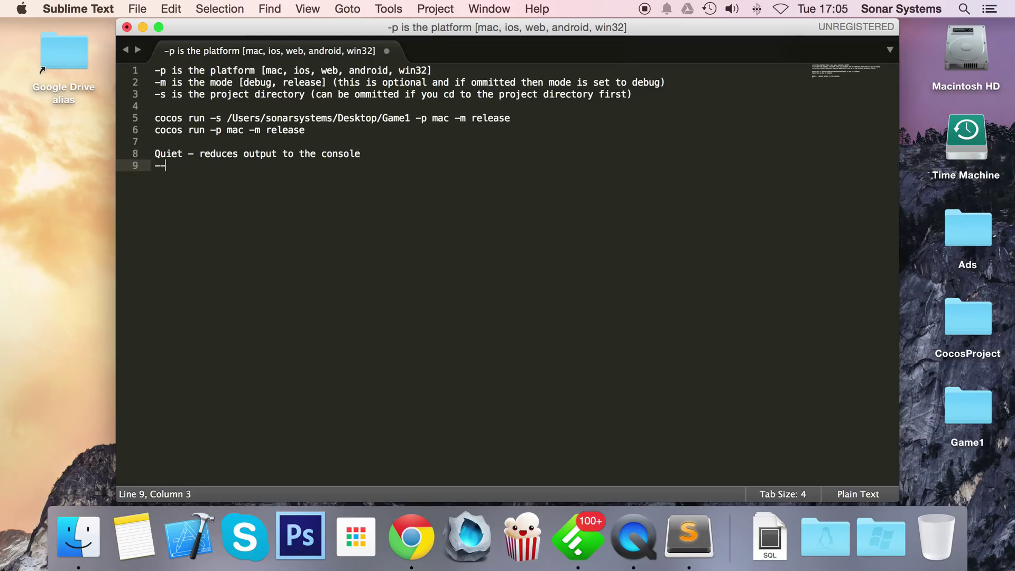
type("-------------------------------------------")
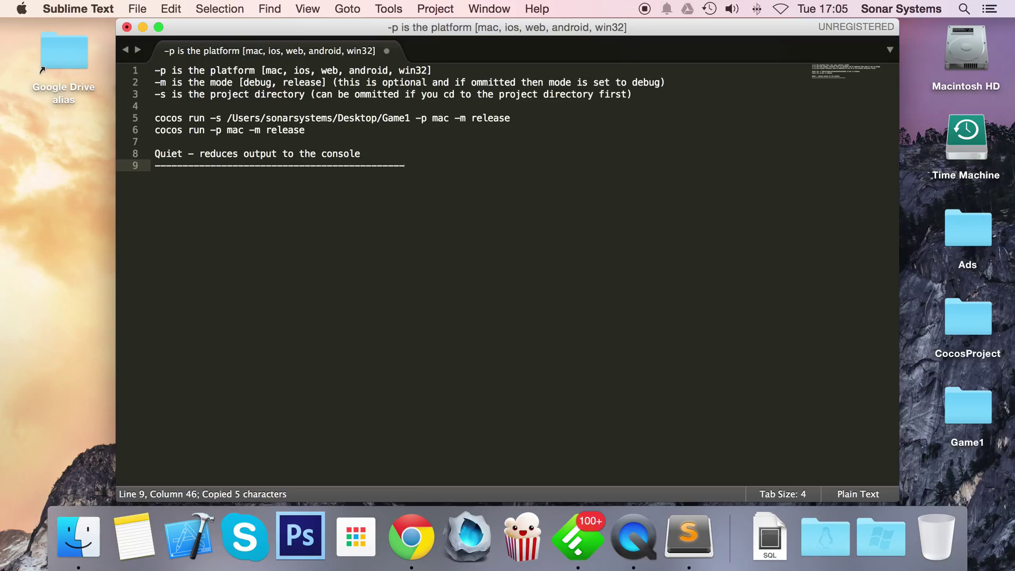
key("enter")
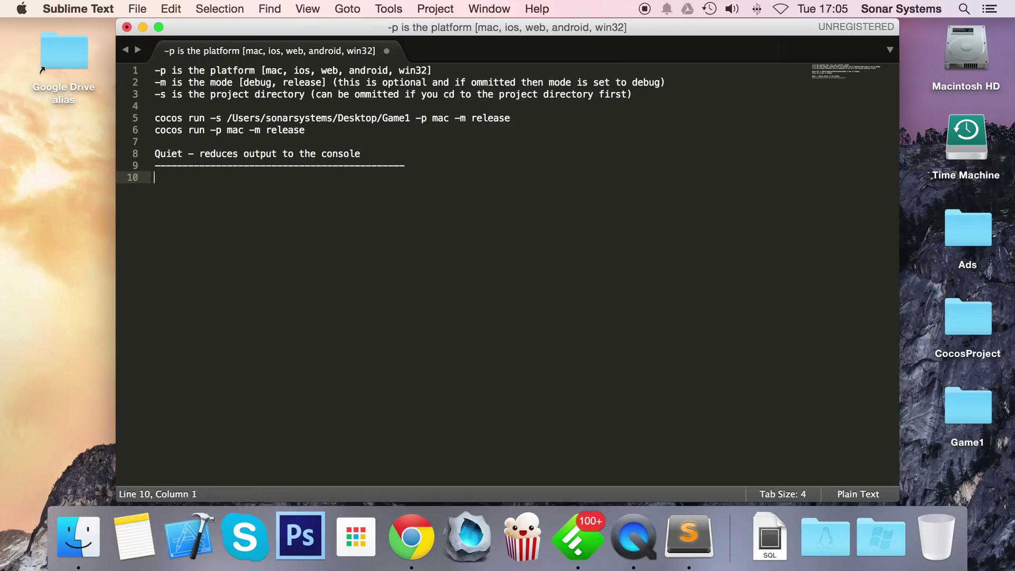
type("cocos compile")
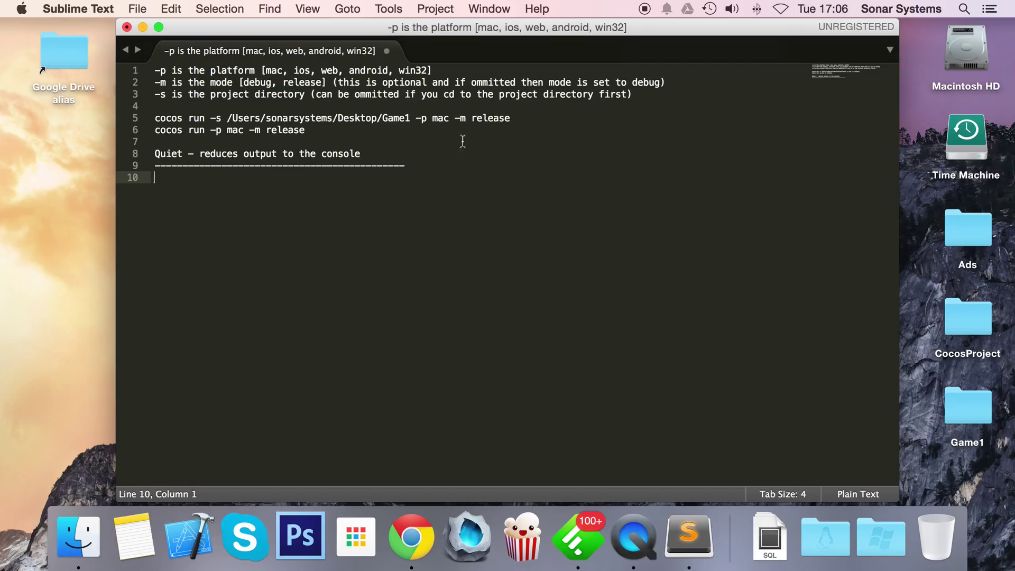
Copy the two run commands and paste them below the dashed separator.
triple_click(259, 118)
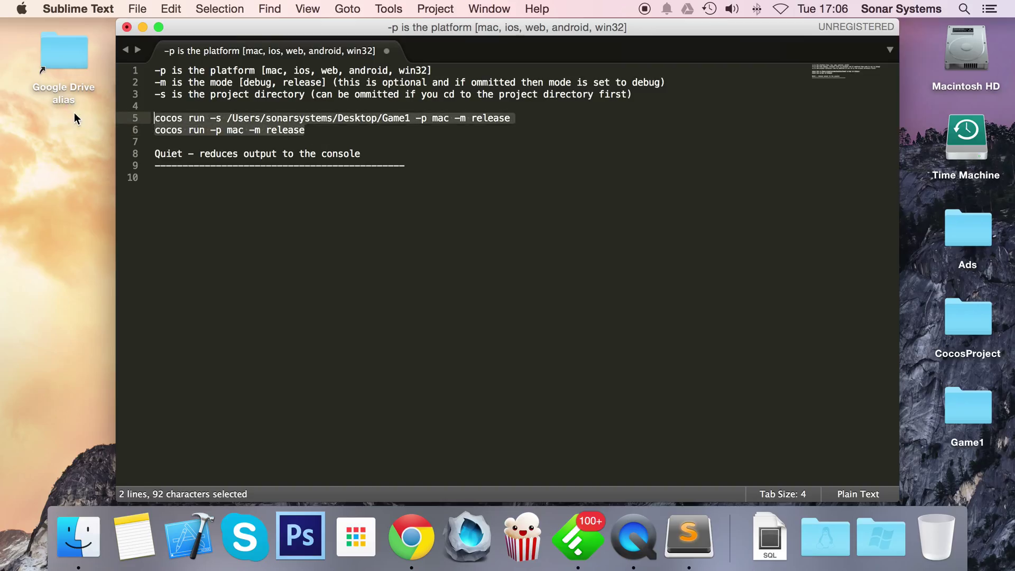
key("cmd+v")
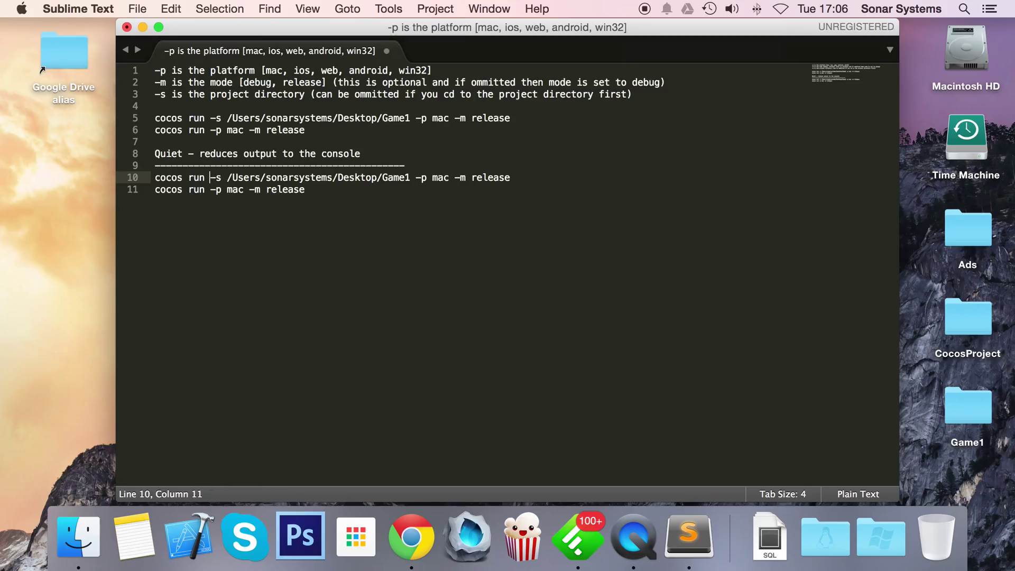
Add -q to both pasted commands and save as 'Run commands.txt' on the Desktop.
type("-q")
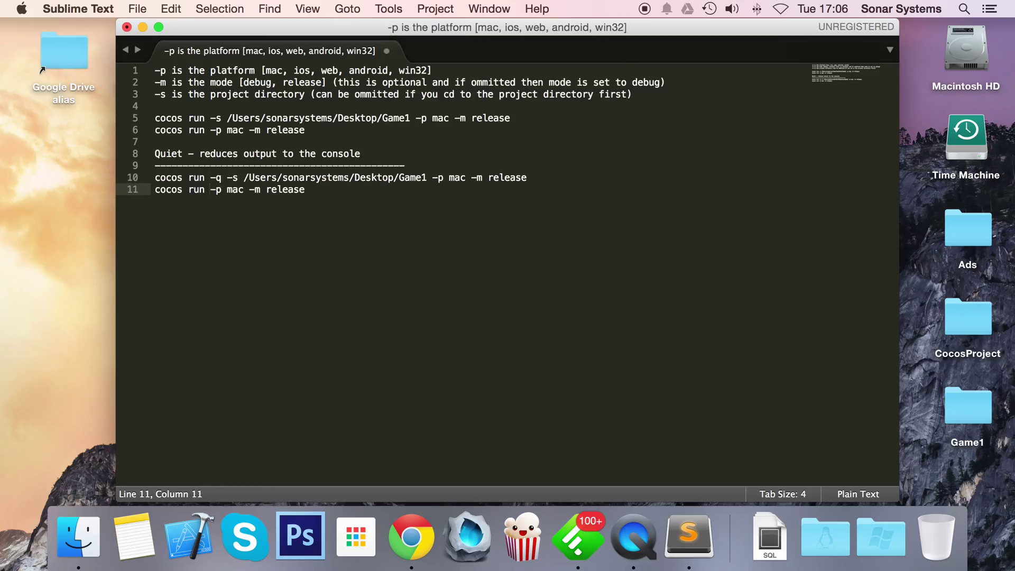
type("-q")
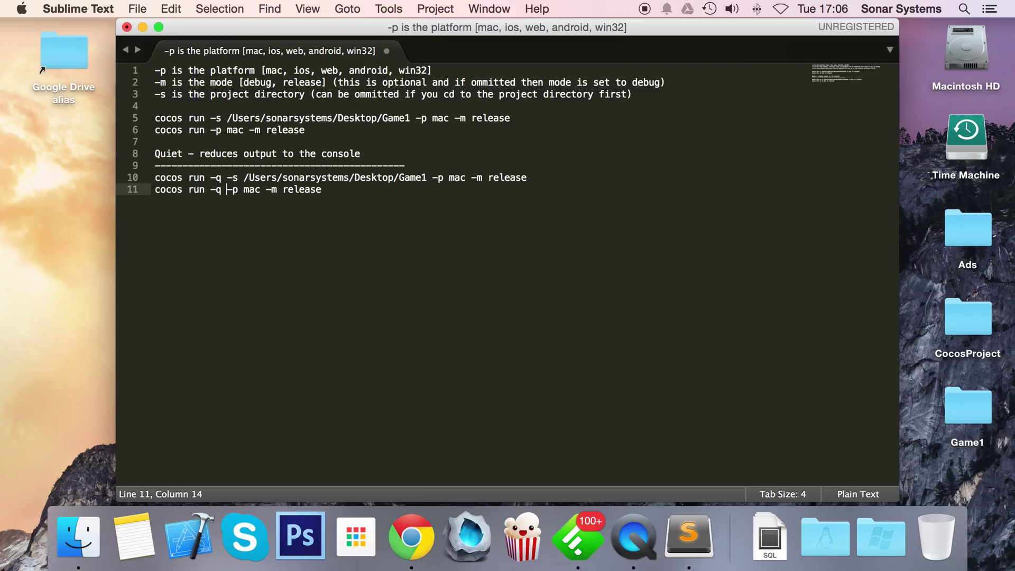
key("cmd+s")
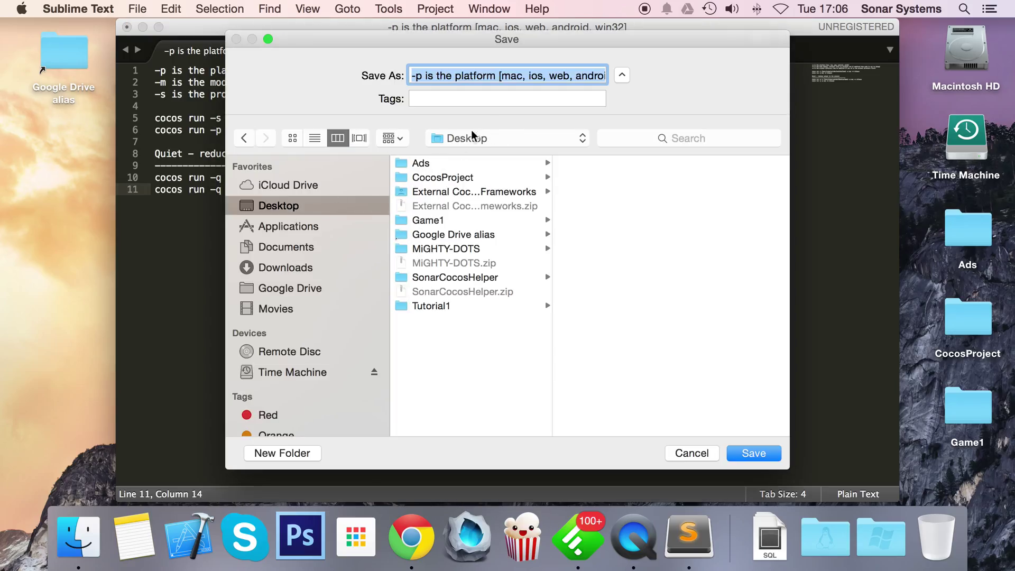
mouse_move(449, 95)
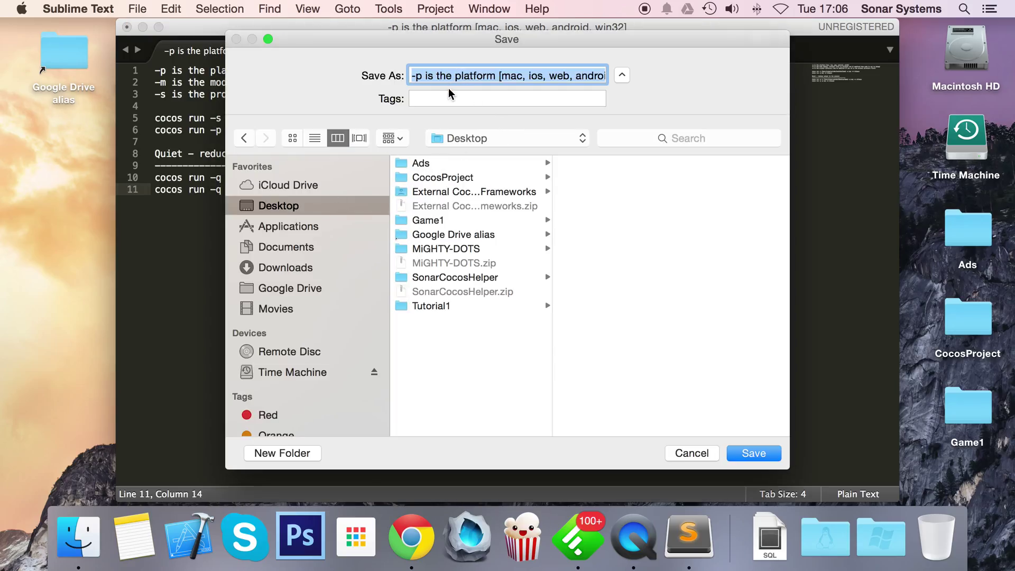
type("Run commands")
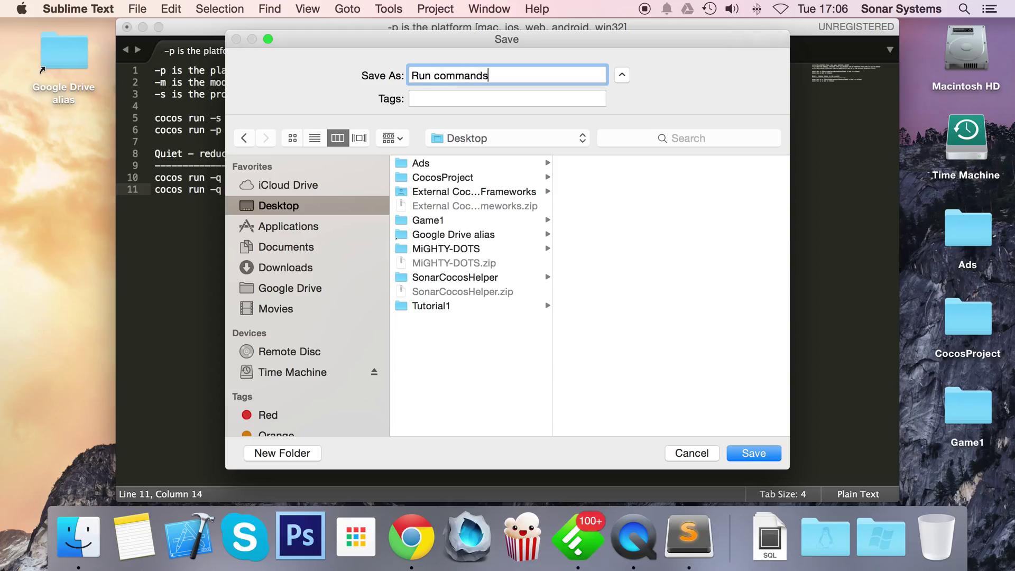
left_click(752, 453)
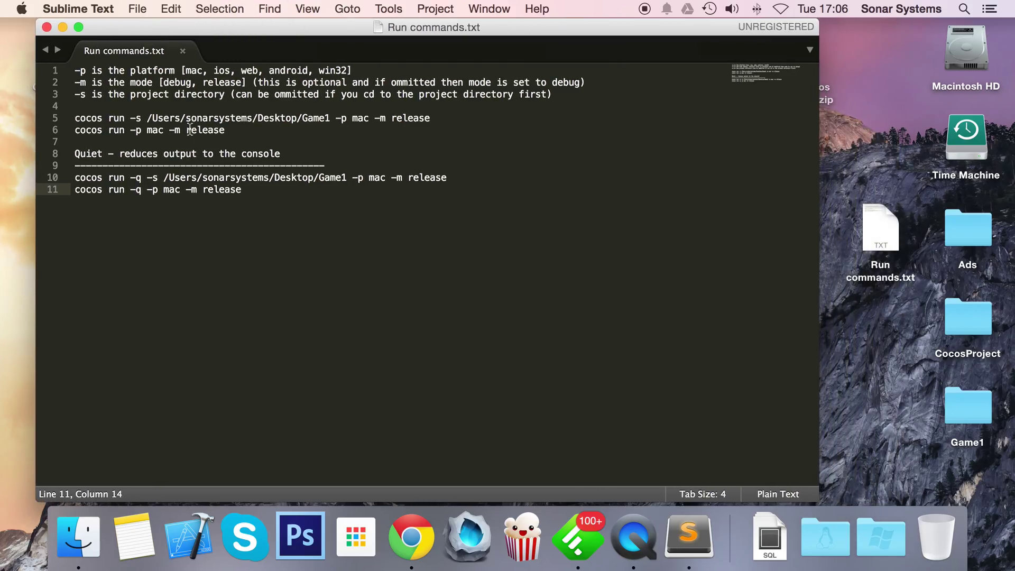
Run 'cocos run -p mac -m release' in Terminal from the Game1 folder.
left_click_drag(74, 130, 228, 141)
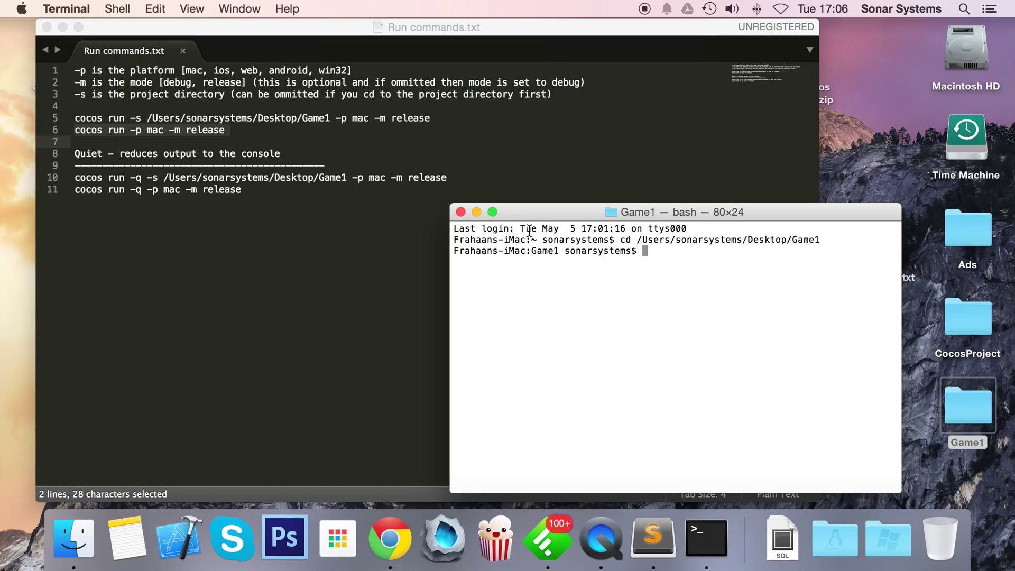
type("cocos run -p mac -m release")
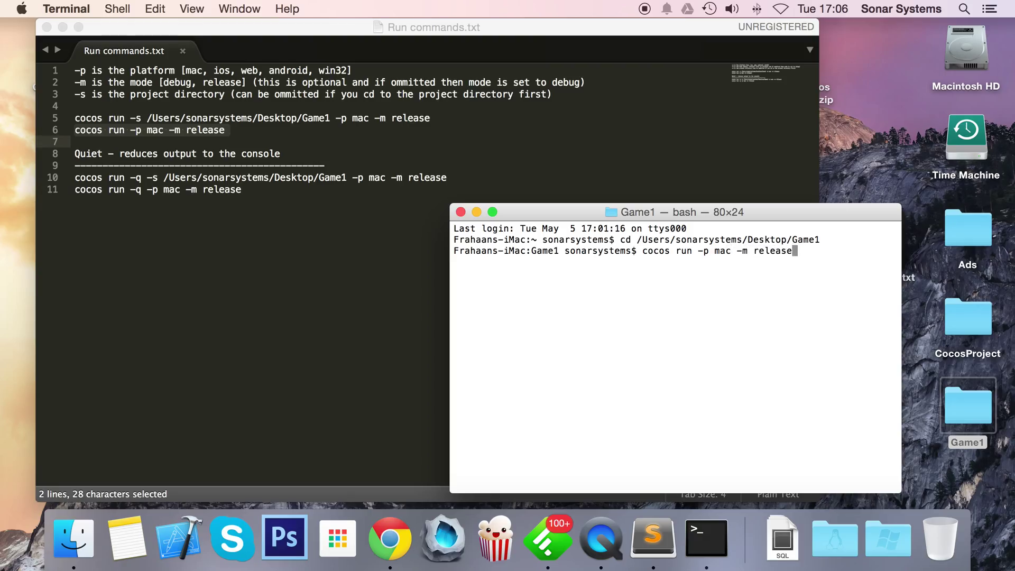
key("Return")
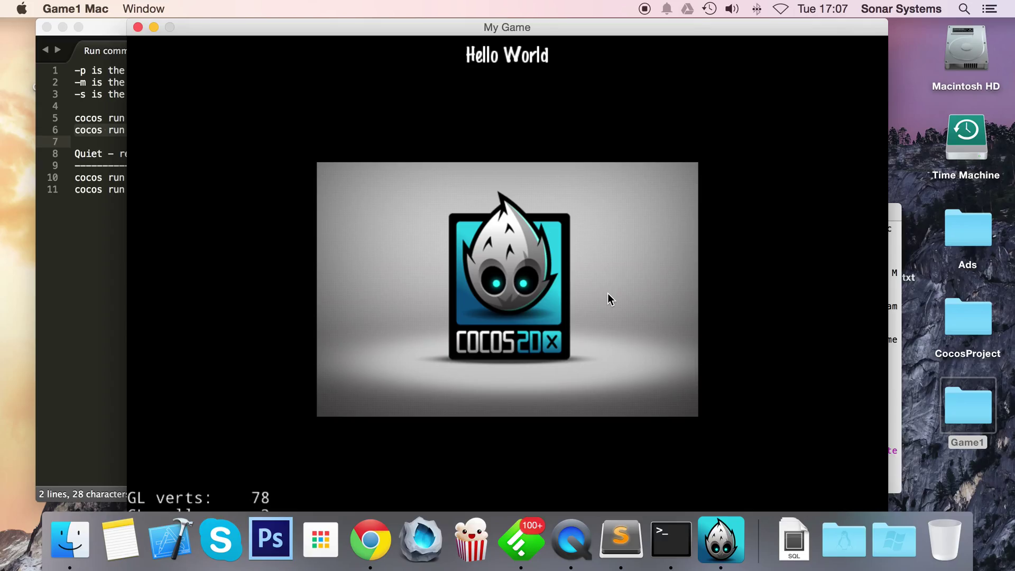
mouse_move(591, 108)
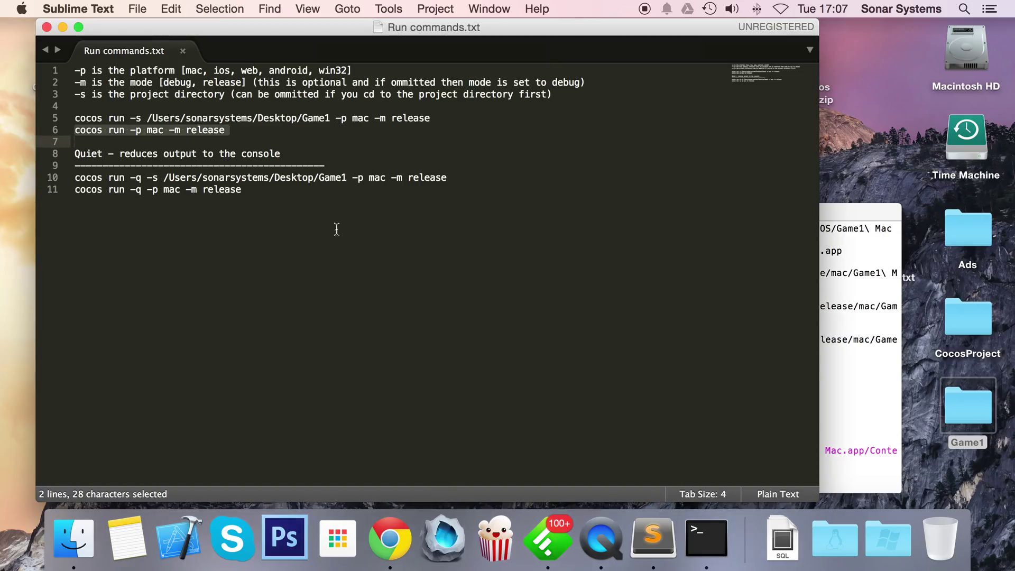
Type the heading 'Web Browser Commands (only)' on line 13 above the two run commands.
type("Web Browser")
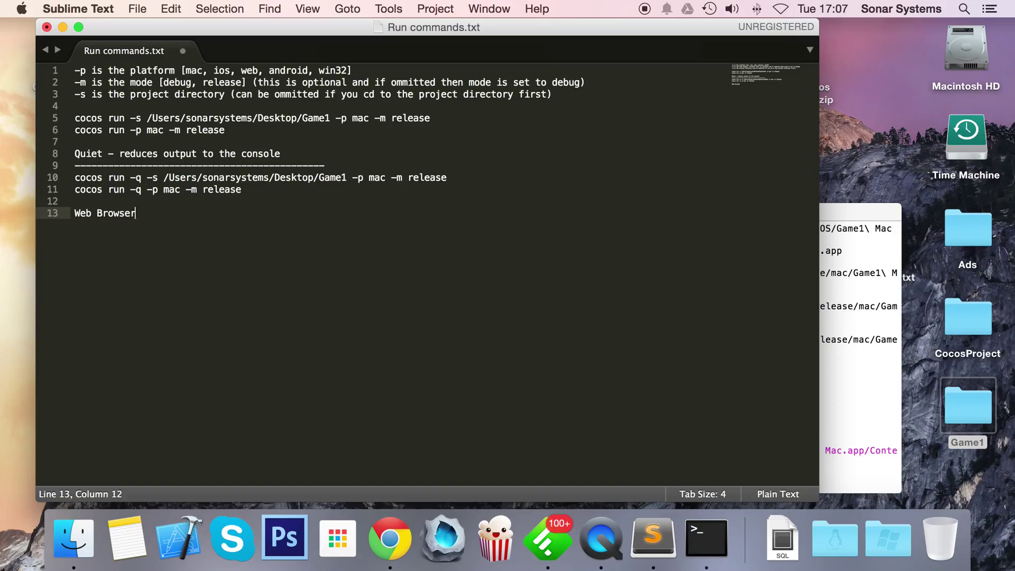
type("Commands")
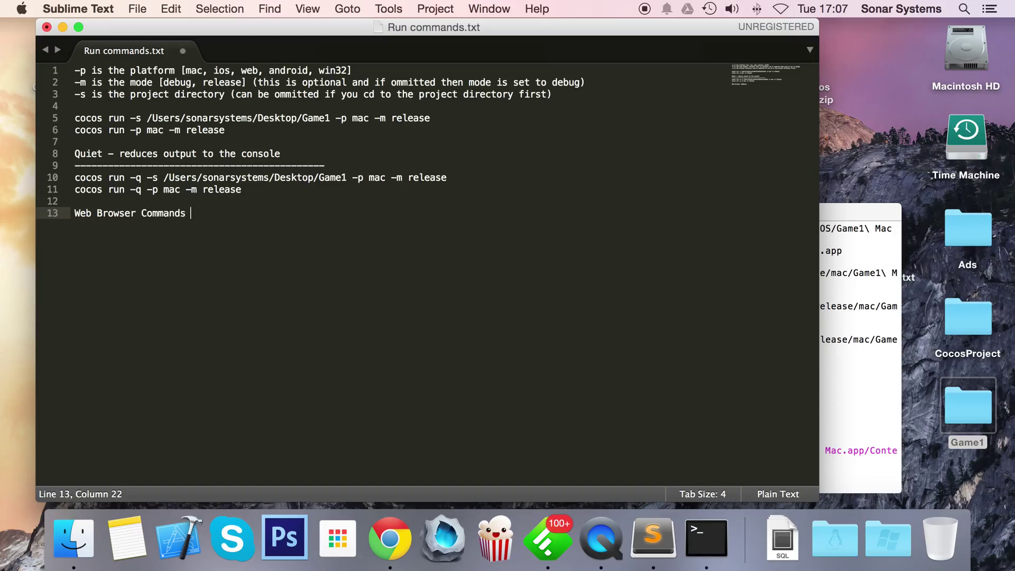
type("(only)")
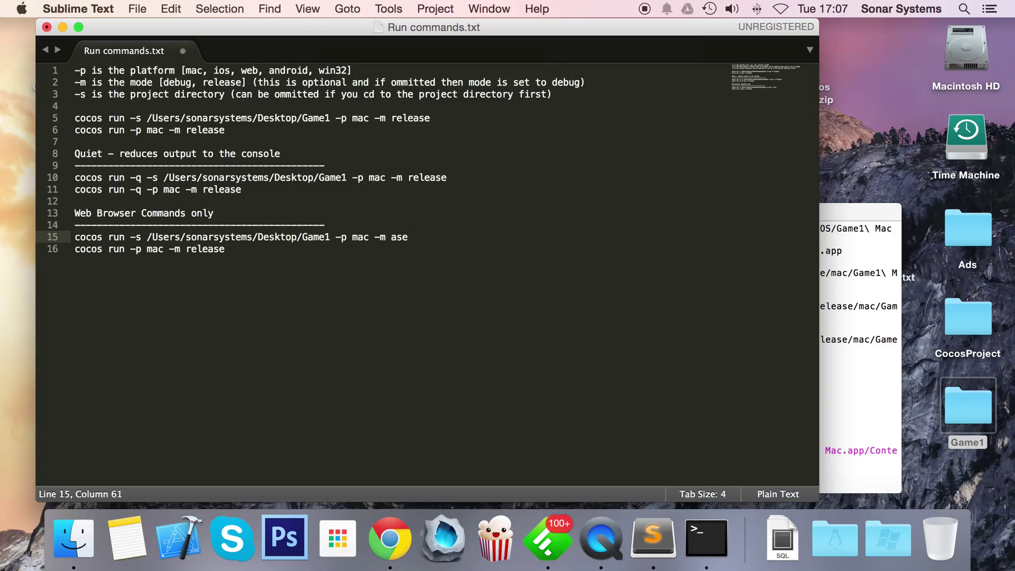
Remove '-m release' and change mac to web in both web browser commands.
key("BackSpace")
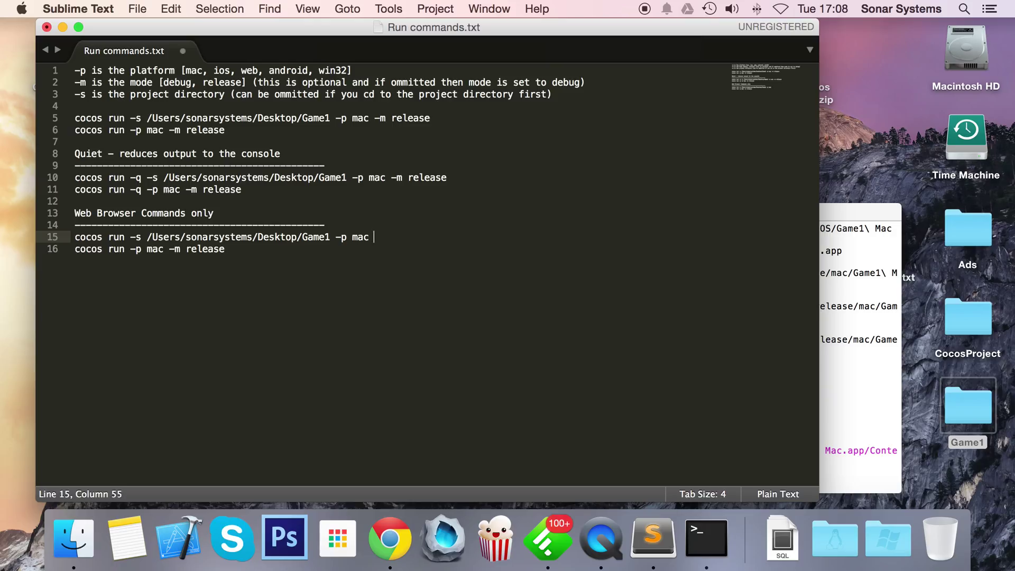
type("we")
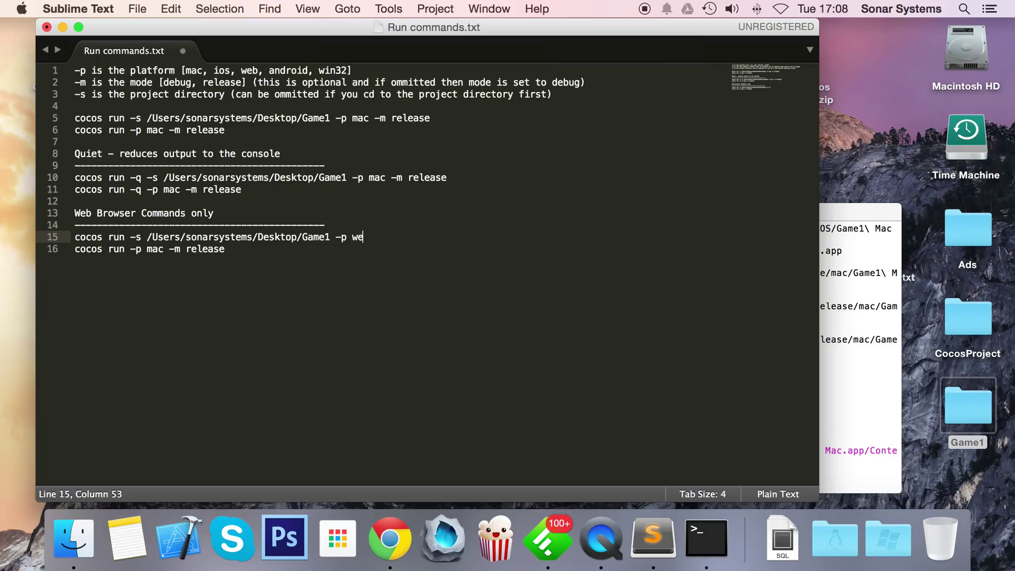
type("b")
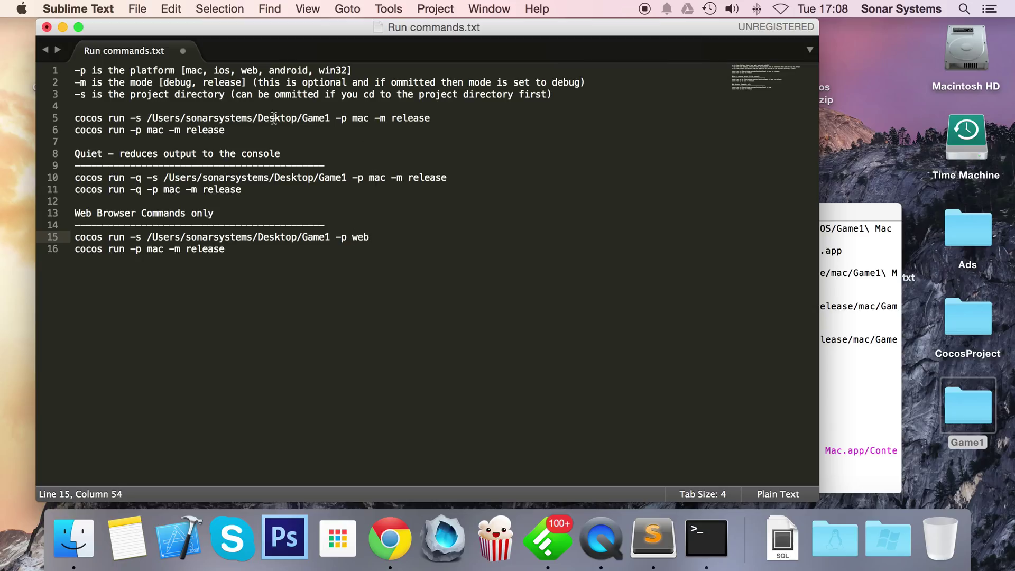
double_click(360, 237)
type("w")
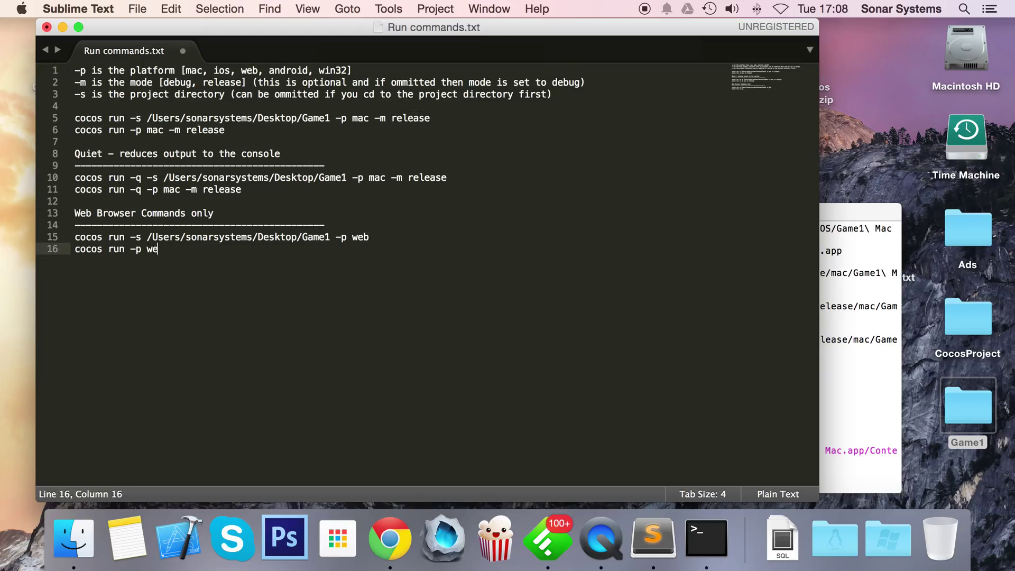
type("b")
left_click(235, 236)
type(" -b")
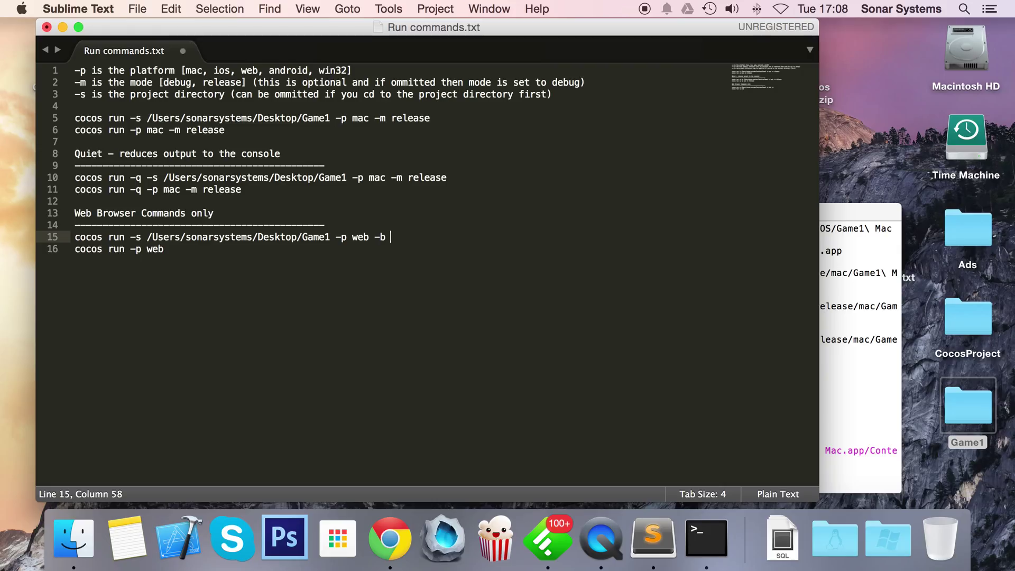
Append the browser path /Applications/Google\ Chrome.app after -b on the first web command.
type("/Appli")
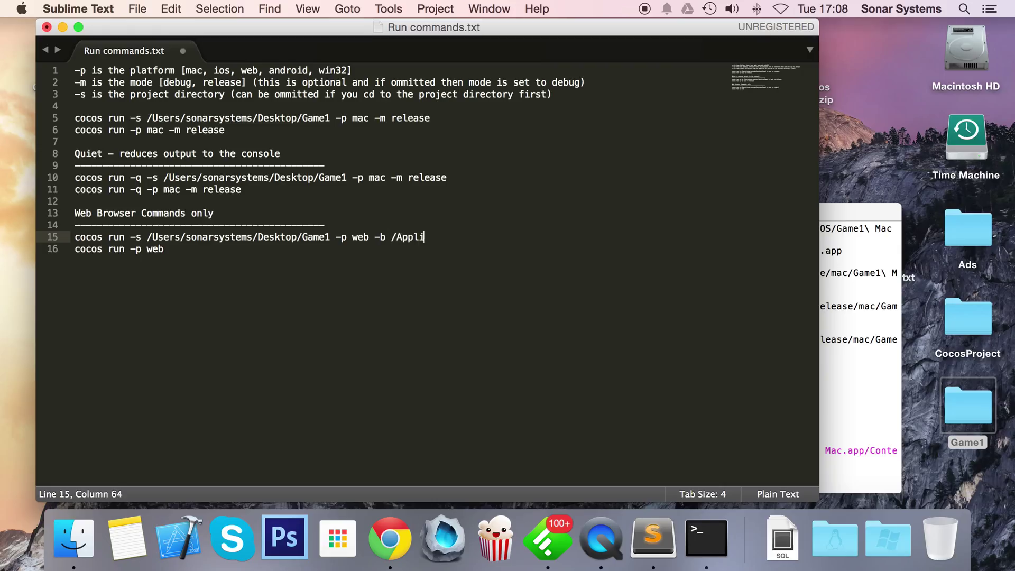
type("cations")
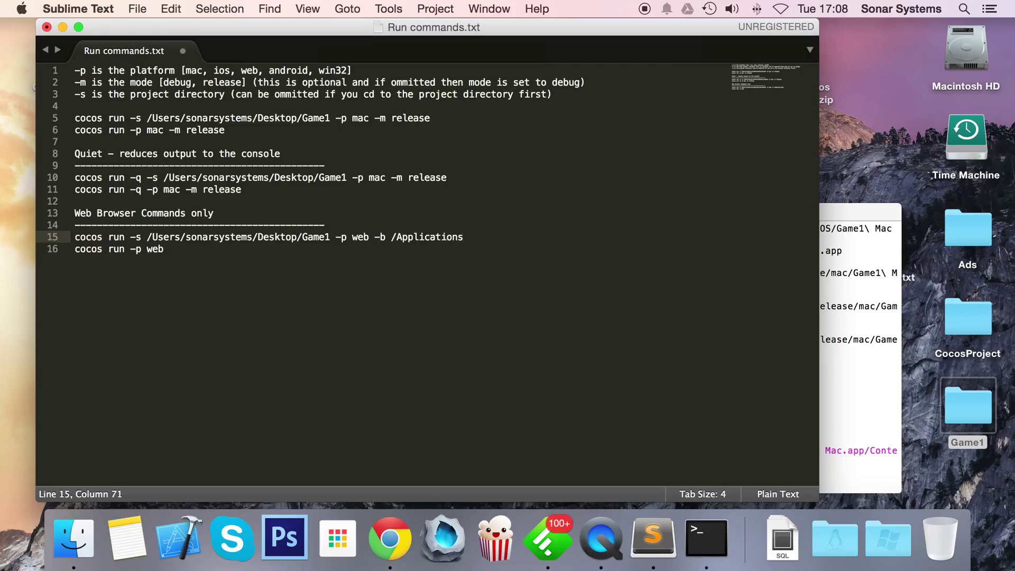
type("/Google")
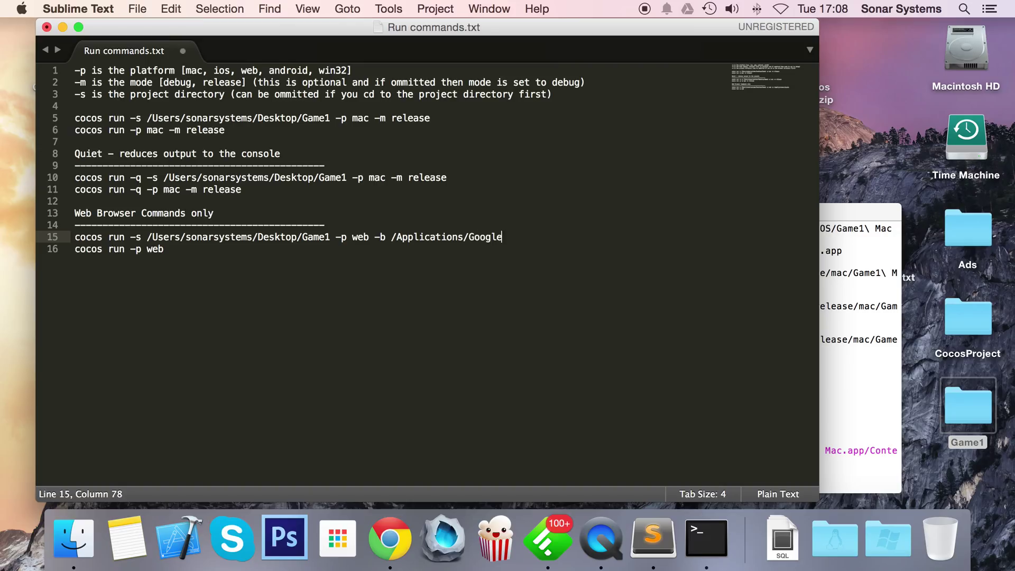
type("/Chrome.ap")
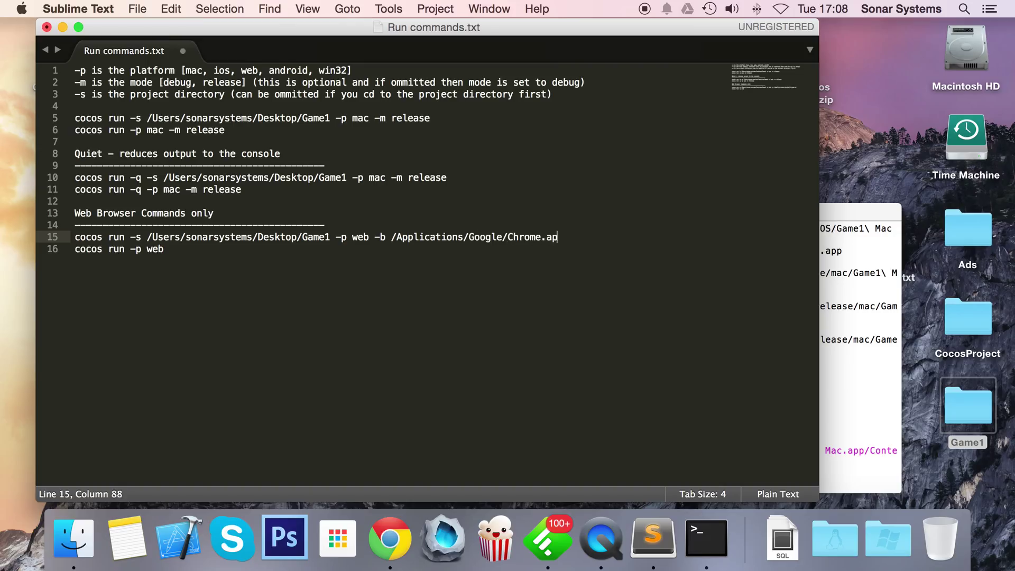
type("p")
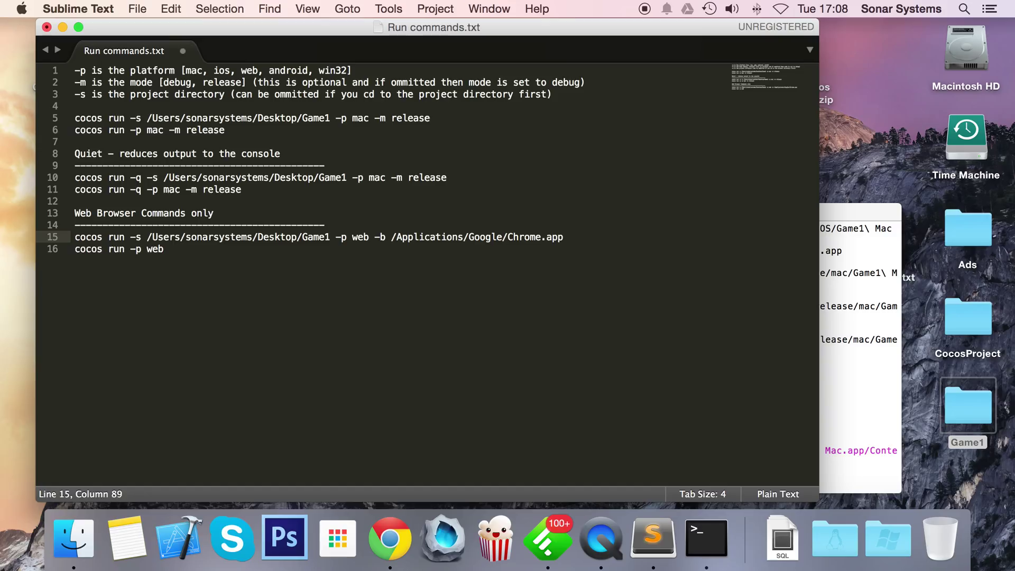
left_click(525, 236)
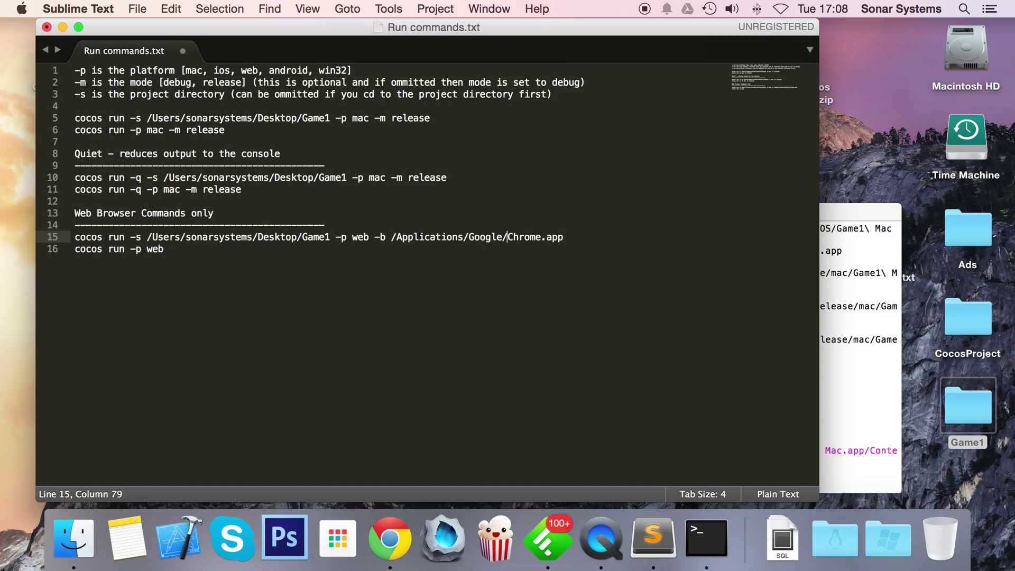
type("\\")
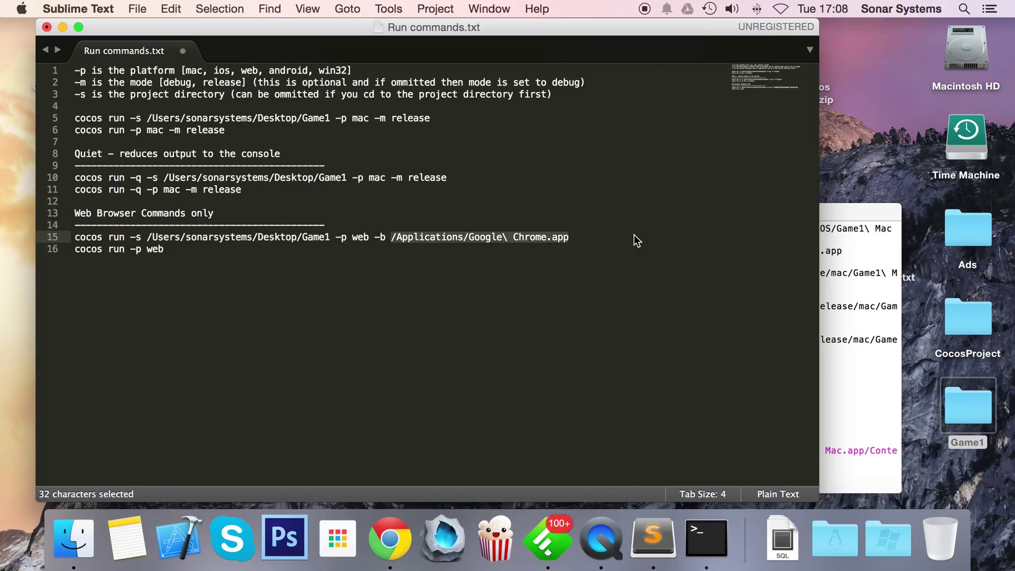
mouse_move(596, 240)
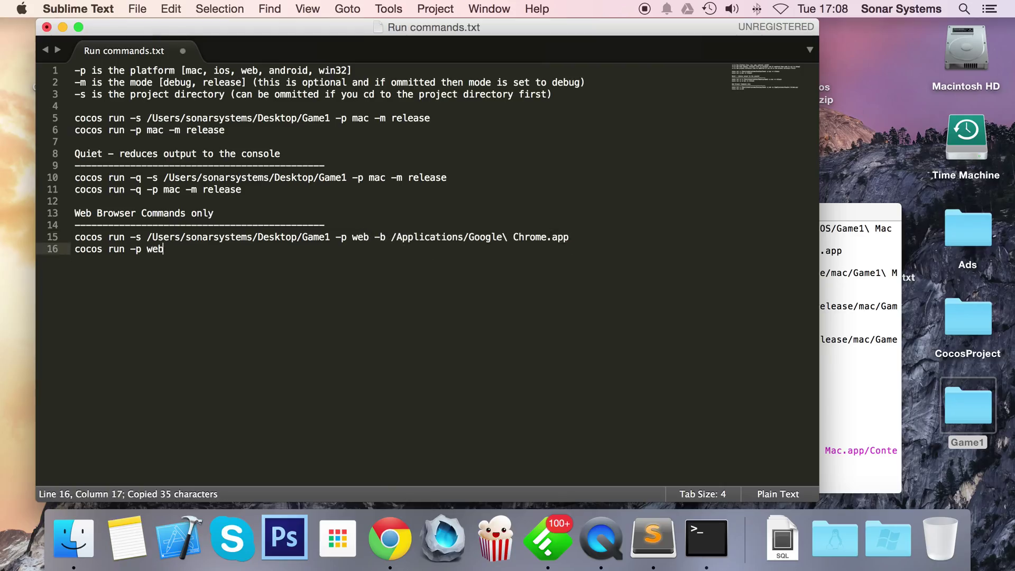
Add '-b /Applications/Google\ Chrome.app' to the second web command and save the file.
type("-b /Applications/Google\\ Chrome.app")
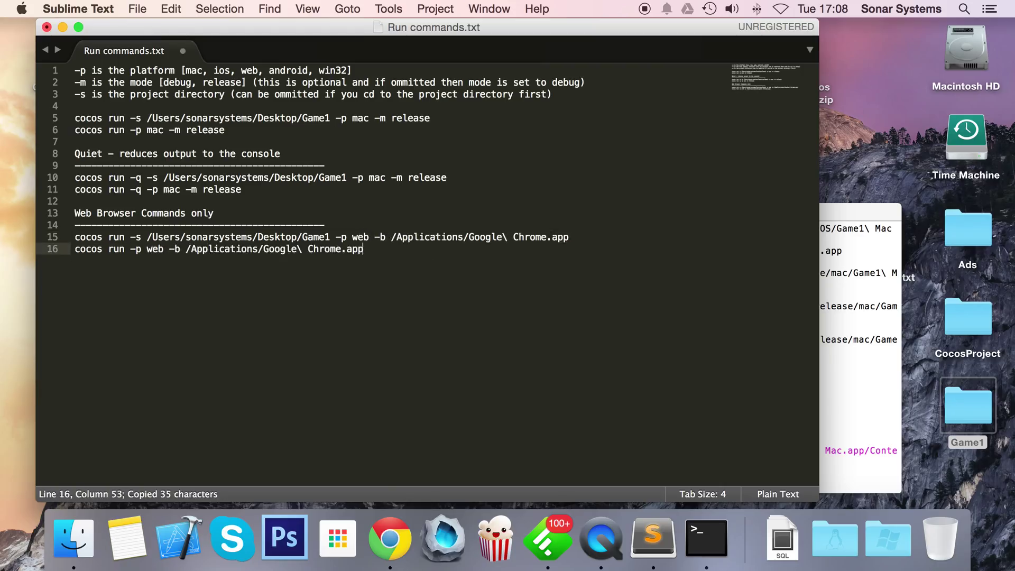
key("cmd+s")
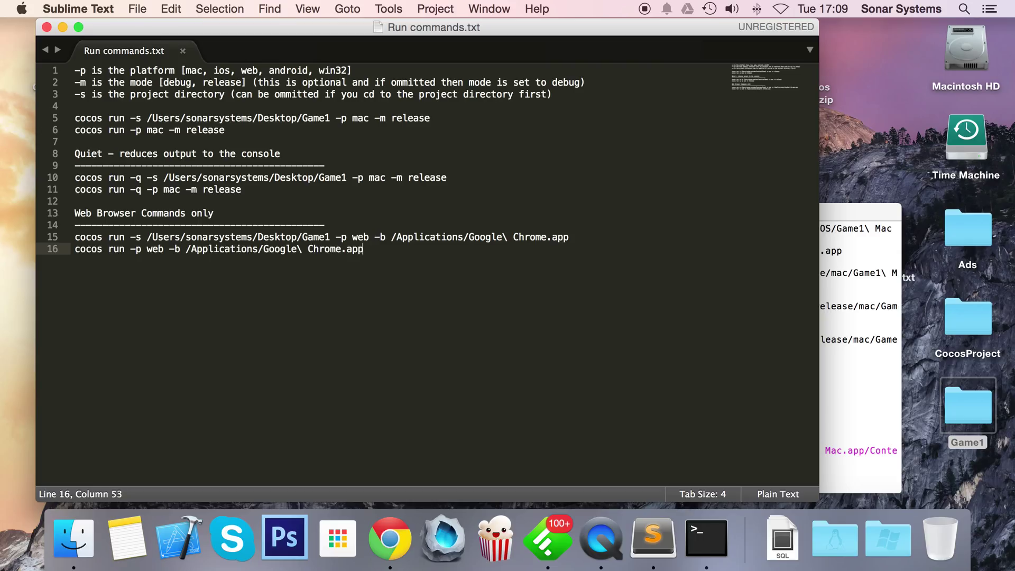
key("cmd+a")
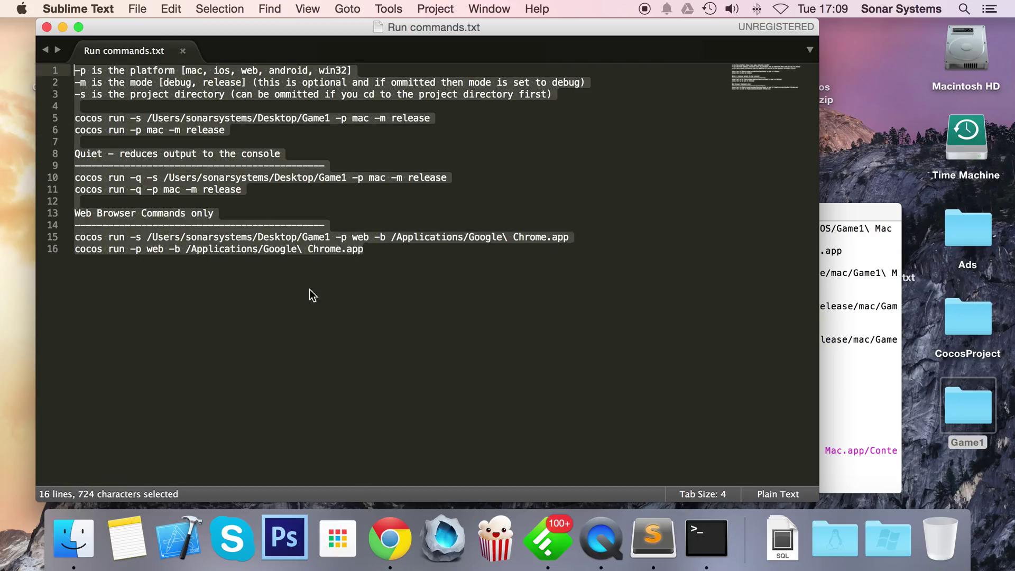
left_click(372, 343)
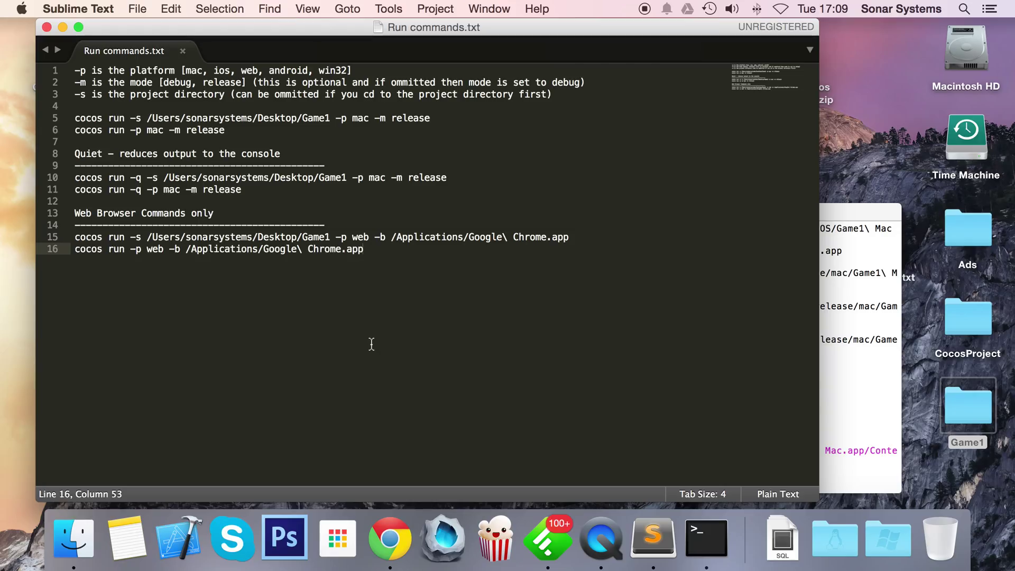